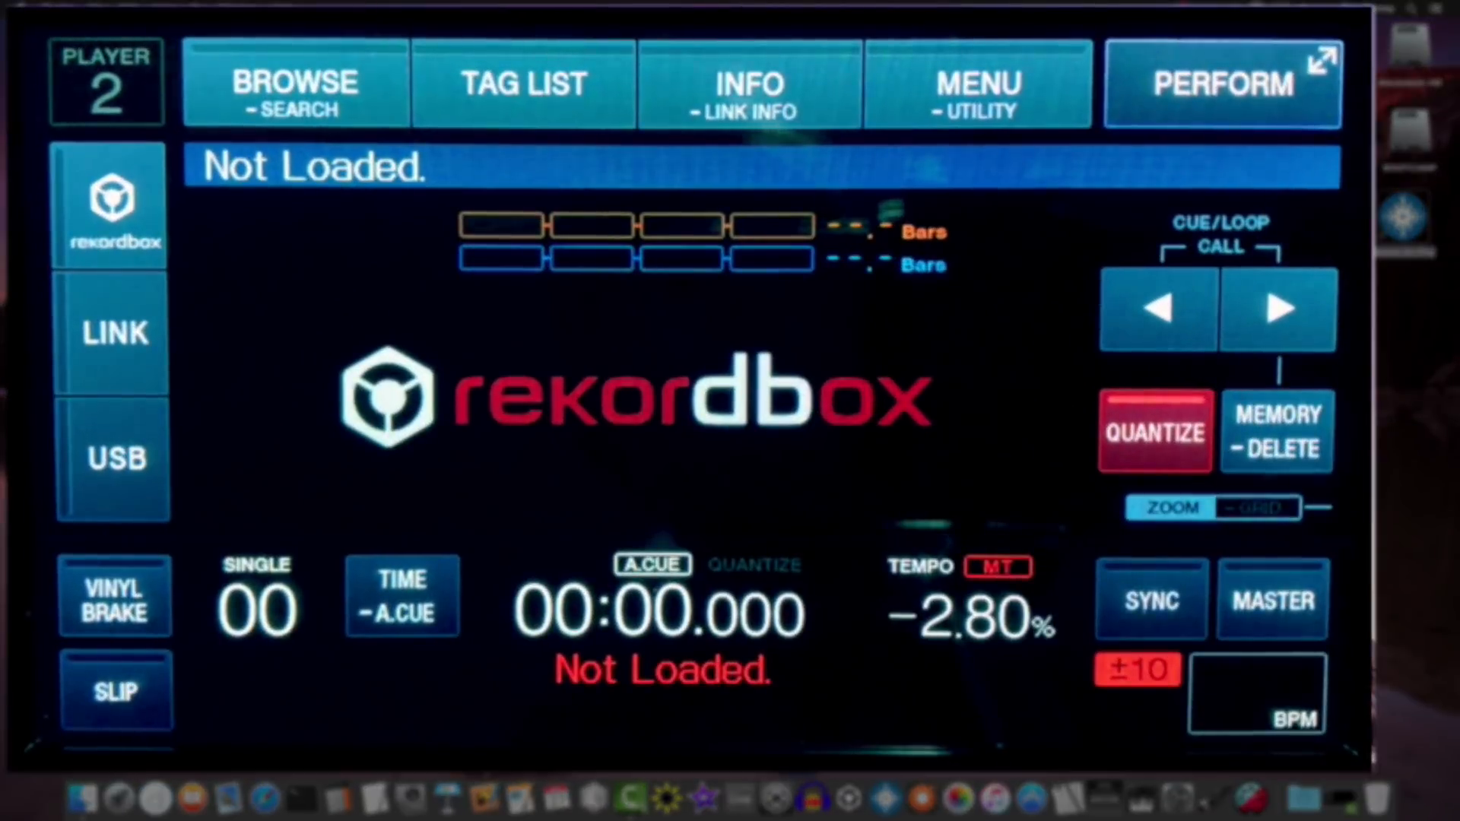
Launch Serato DJ Pro and select the XDJ-700 as the MIDI device.
click(976, 90)
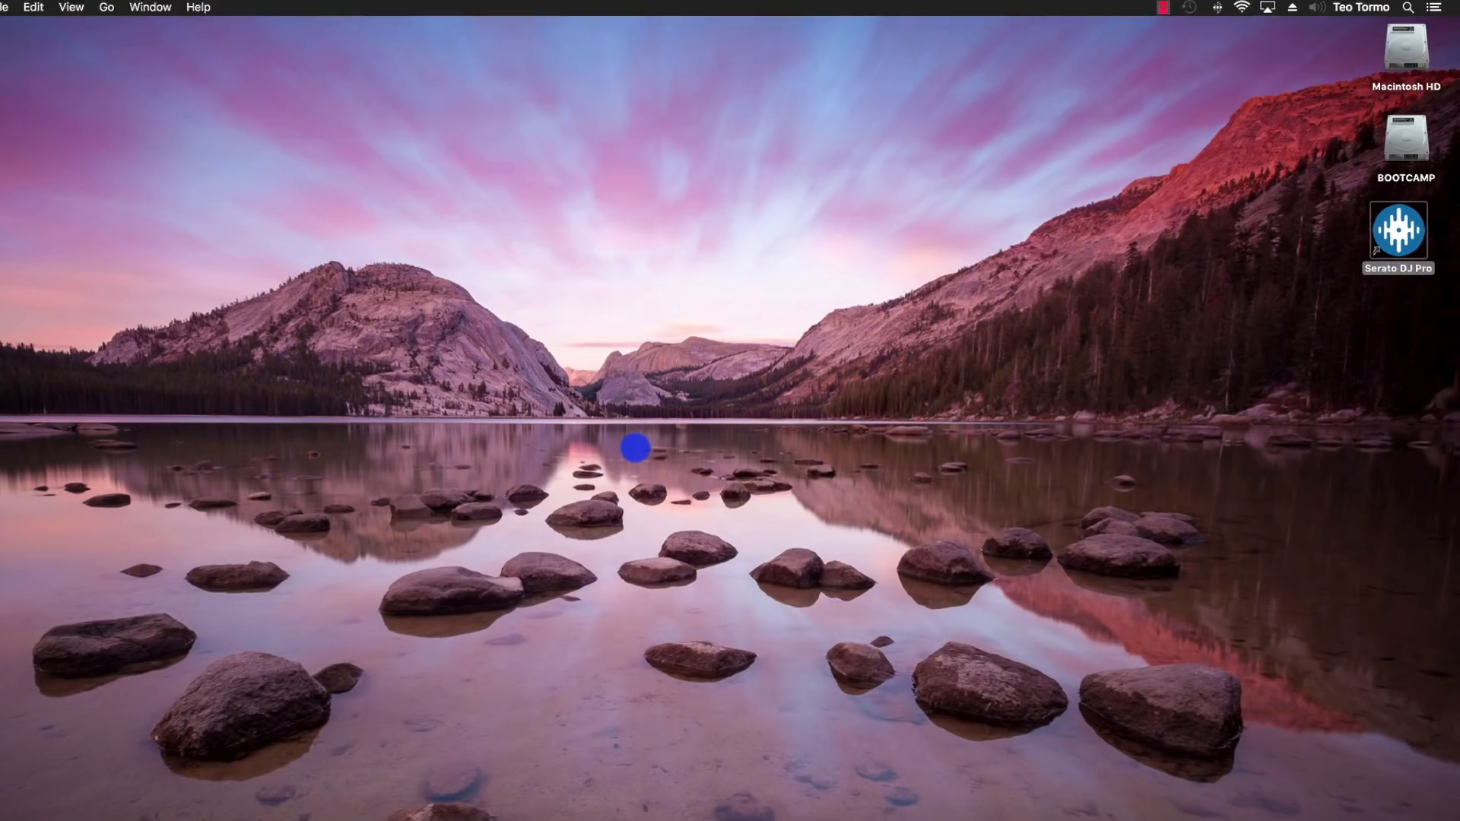
double_click(1398, 231)
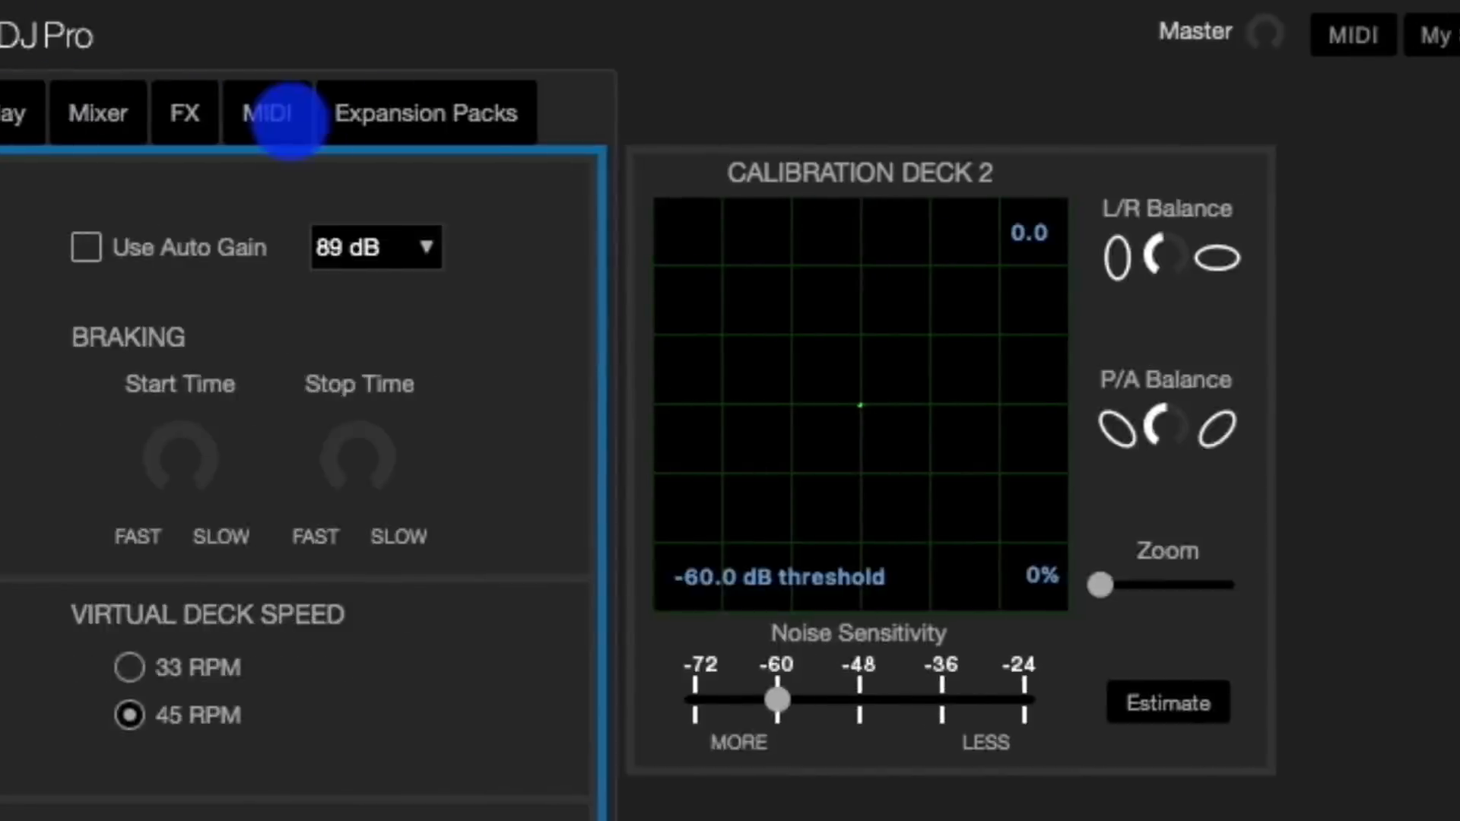
click(267, 113)
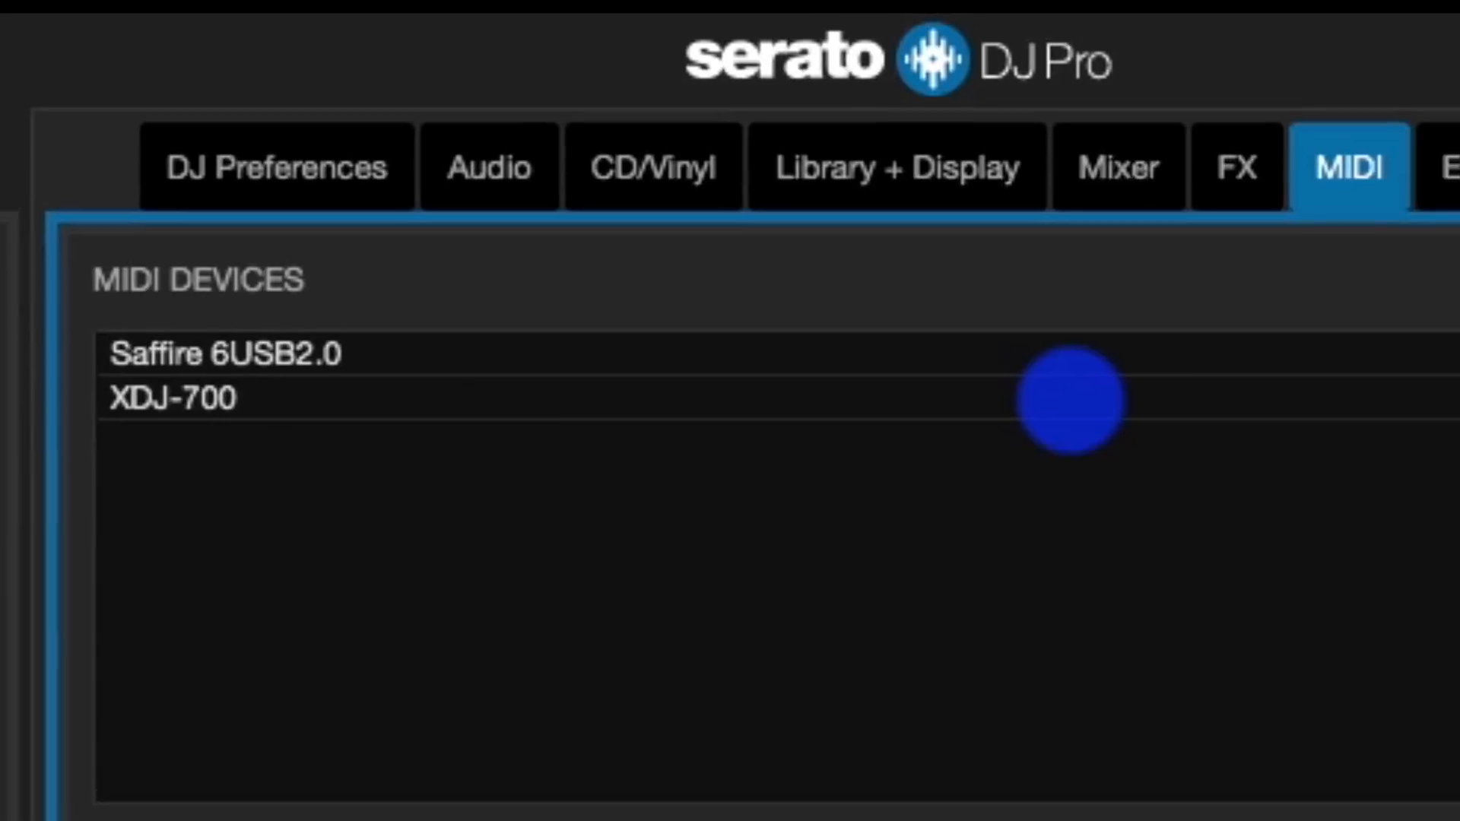
click(172, 406)
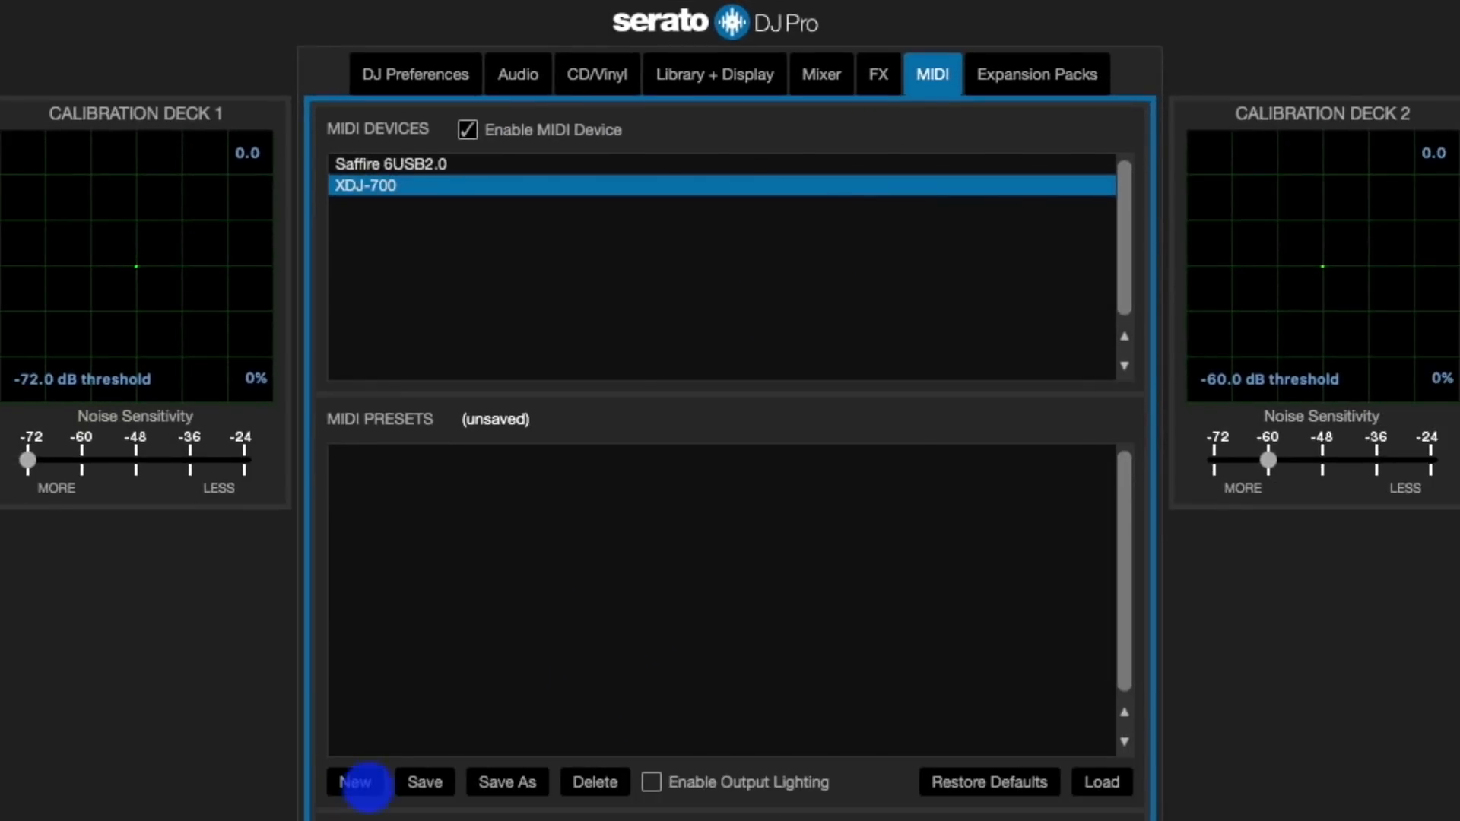
Create and save a new MIDI preset named XDJ-700, then close Setup.
click(363, 783)
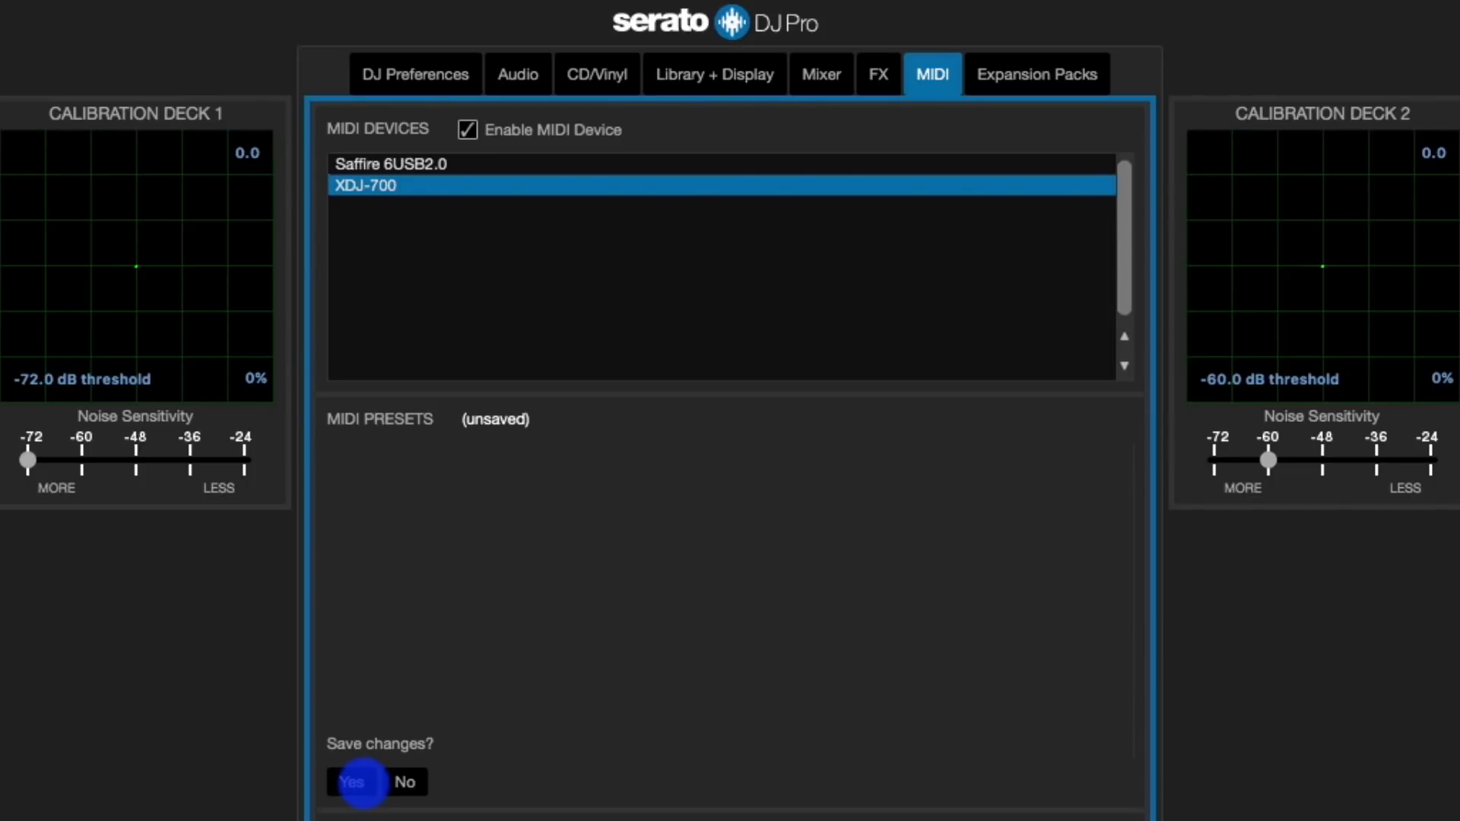
click(357, 781)
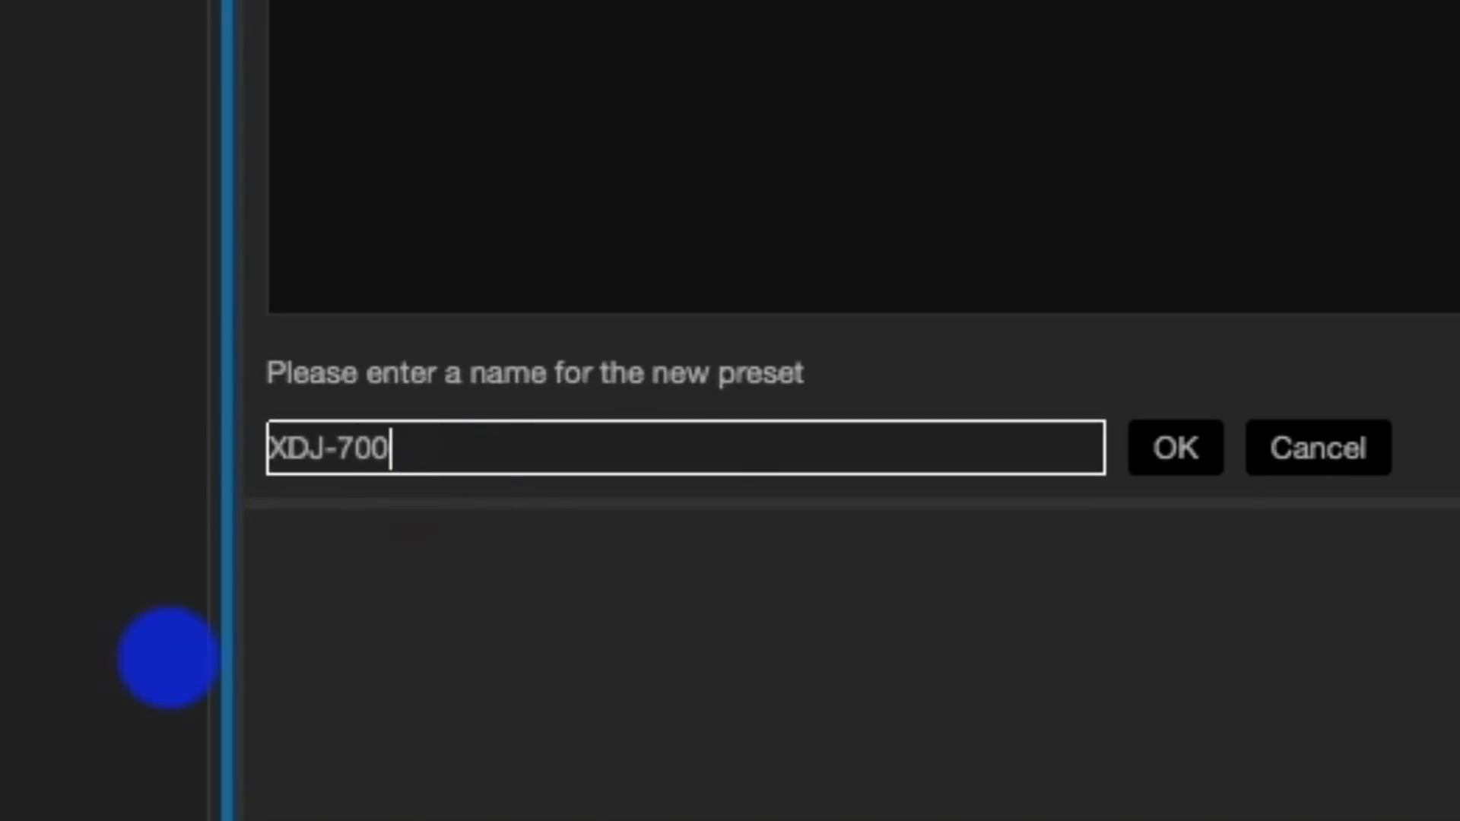
click(1175, 448)
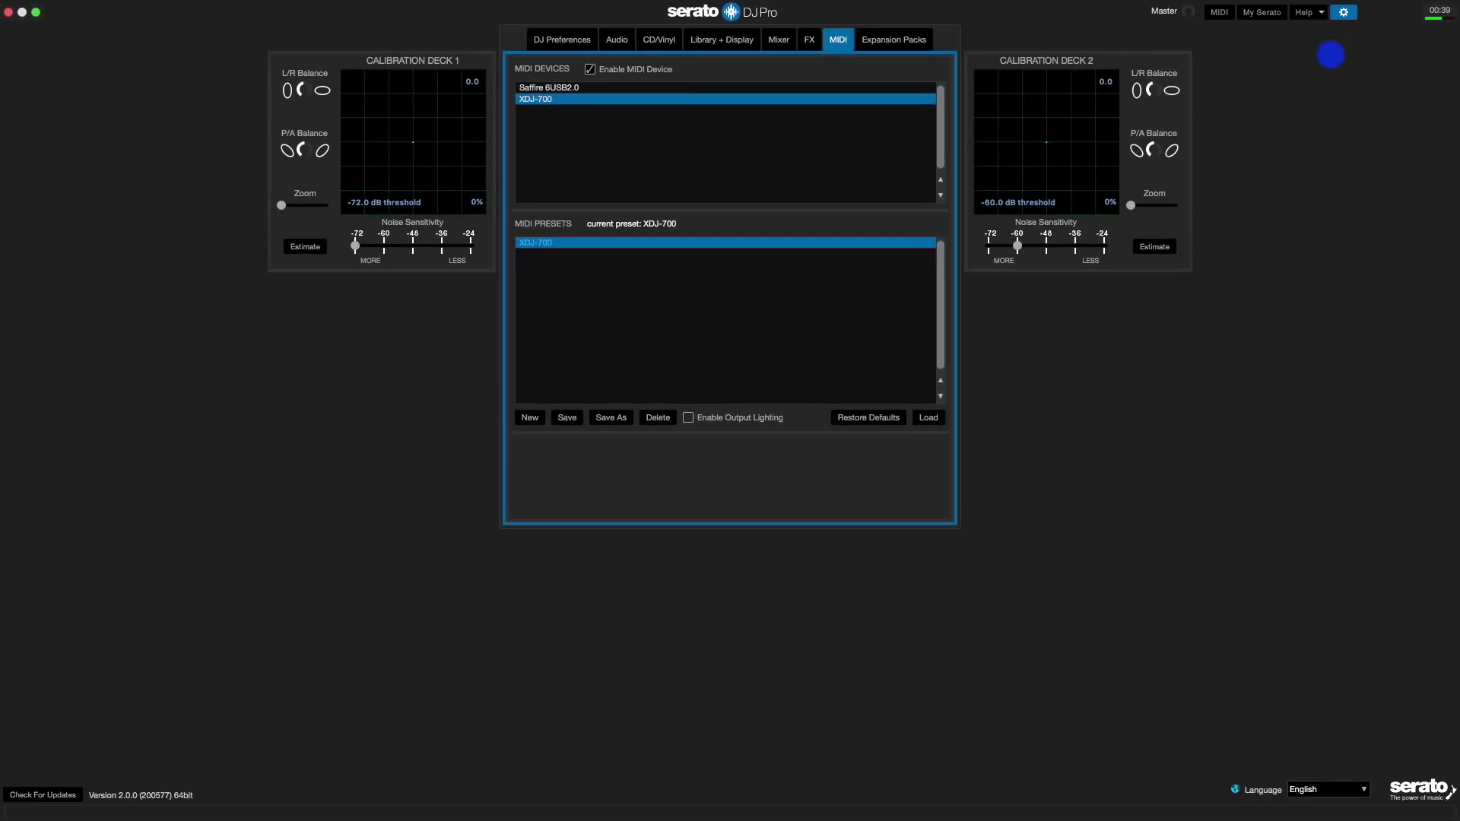
click(1342, 12)
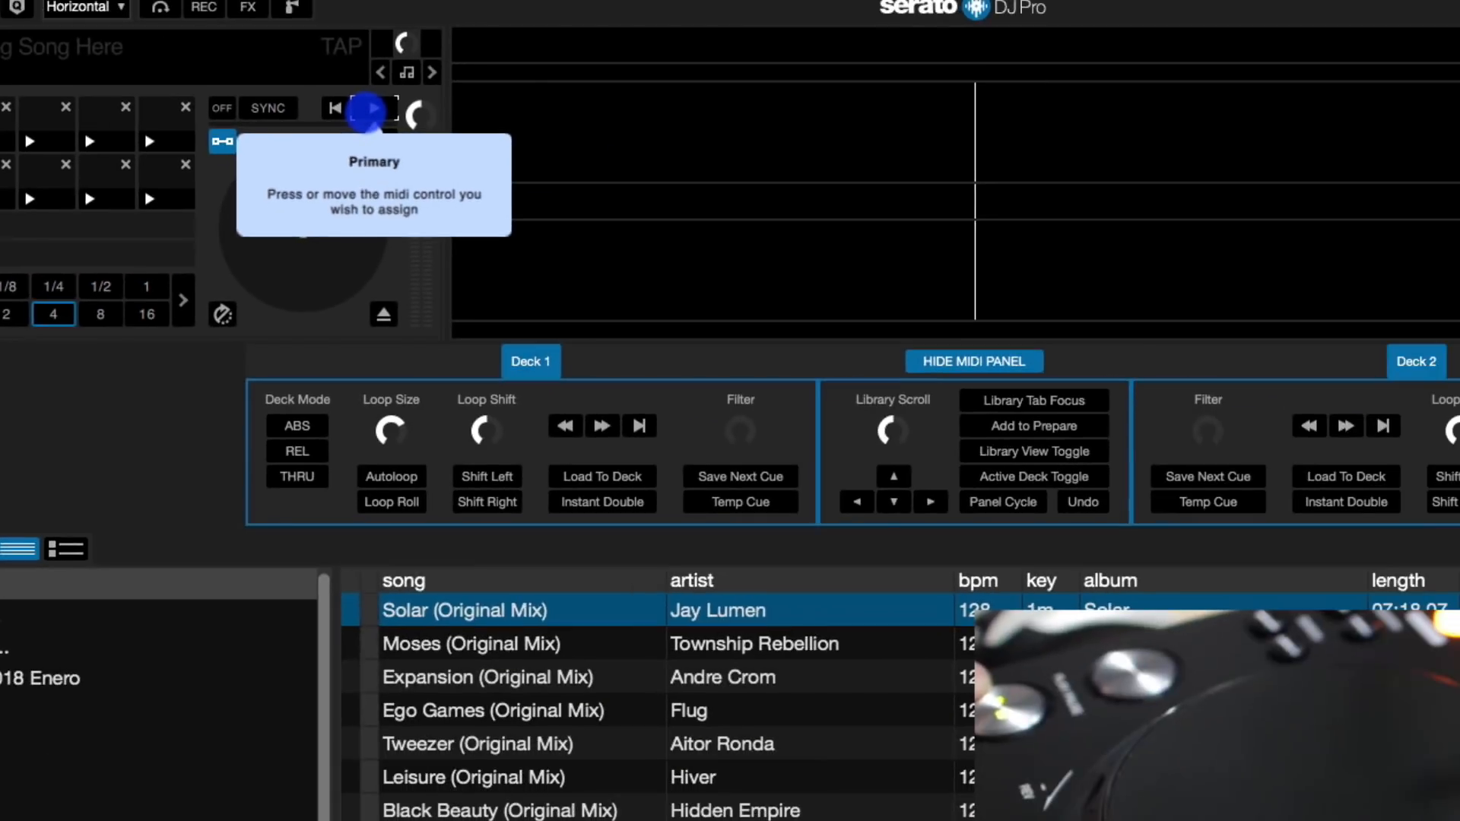
Assign Deck 1 Play to an XDJ-700 control and save the XDJ-700 preset.
click(372, 109)
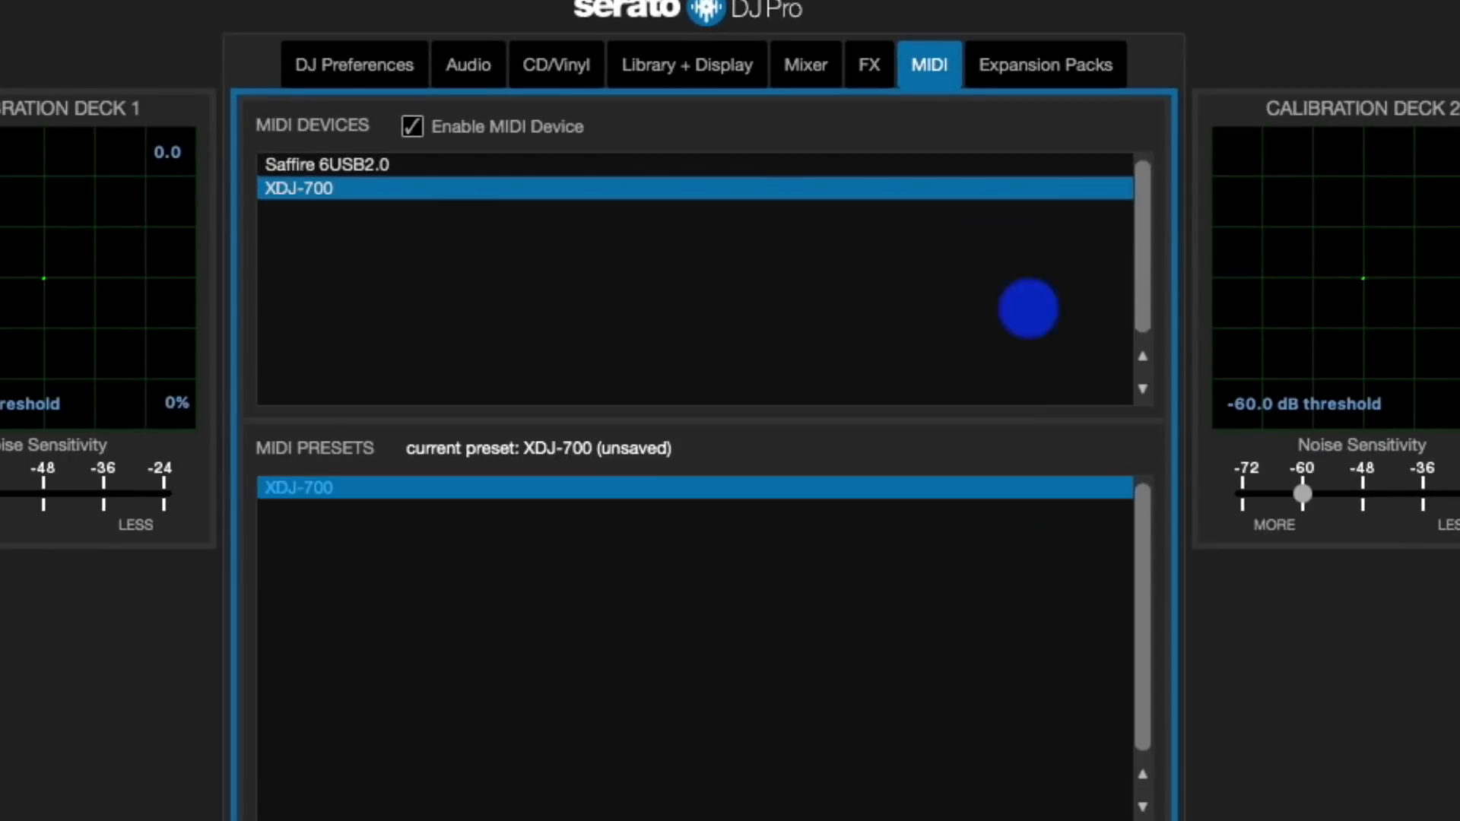
scroll(down, 3)
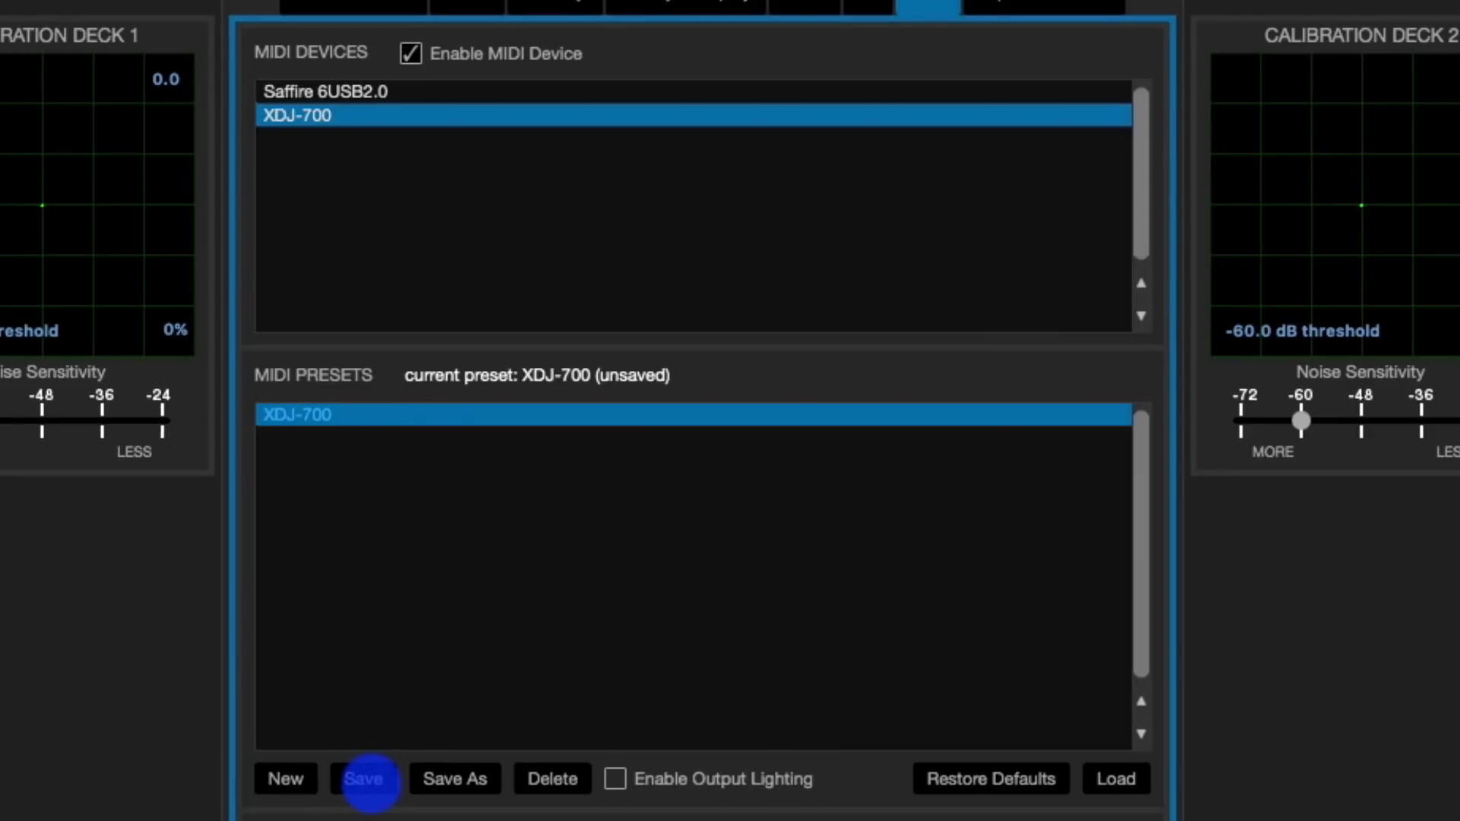
click(365, 800)
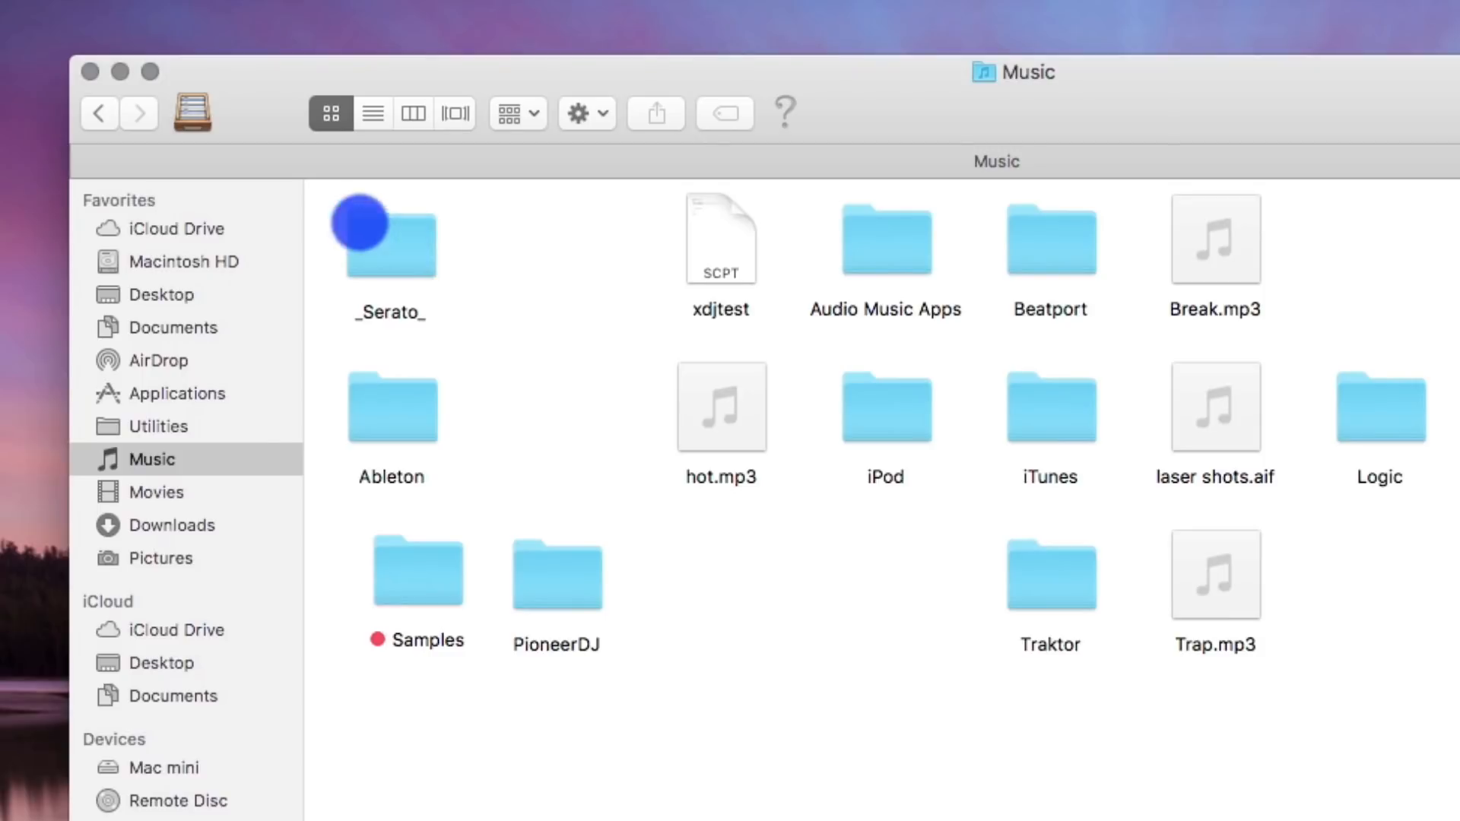
mouse_move(347, 282)
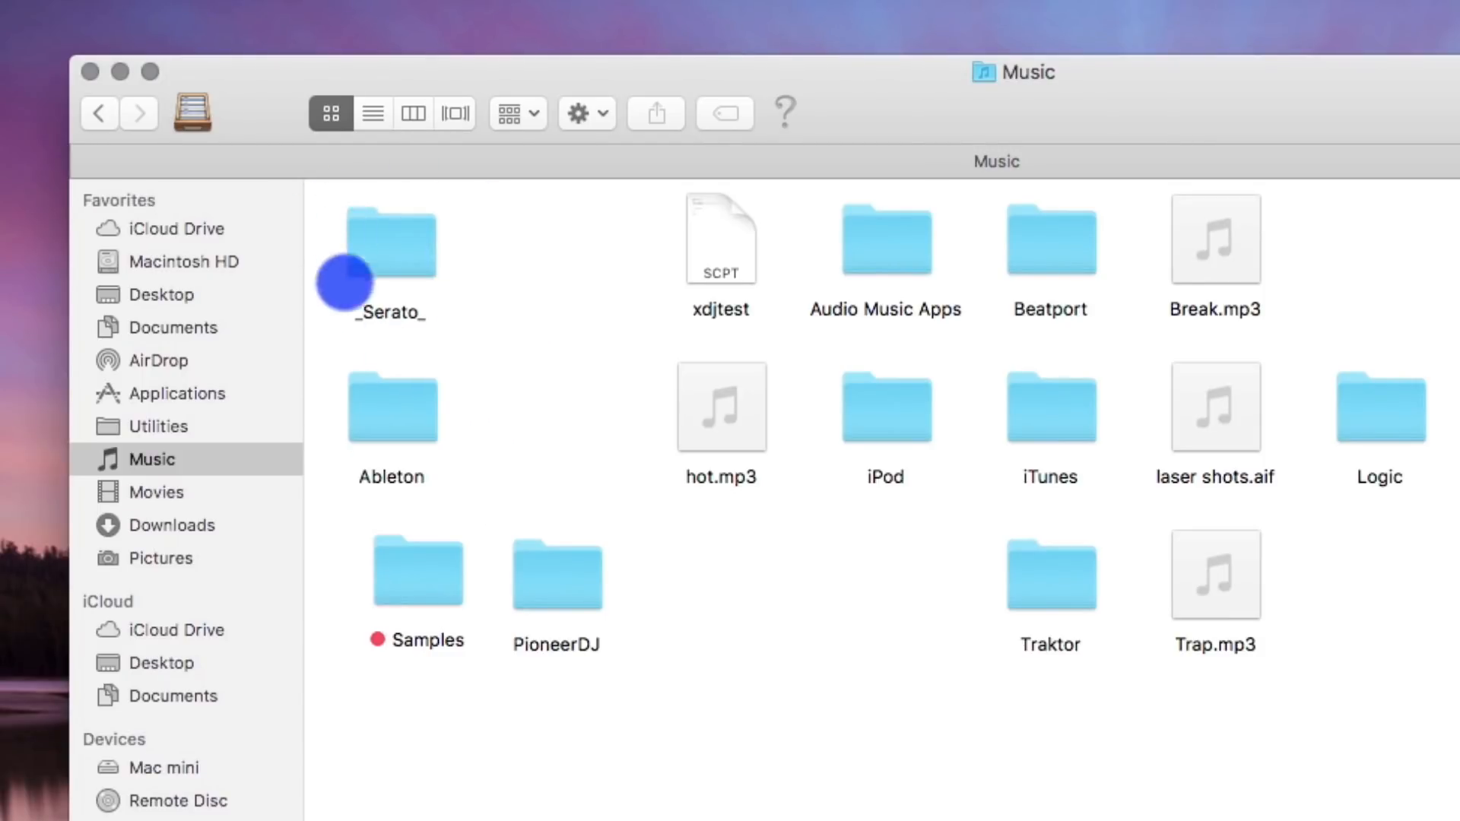
Open XDJ-700.xml from Music > _Serato_ > MIDI > Xml in Komodo Edit.
click(389, 244)
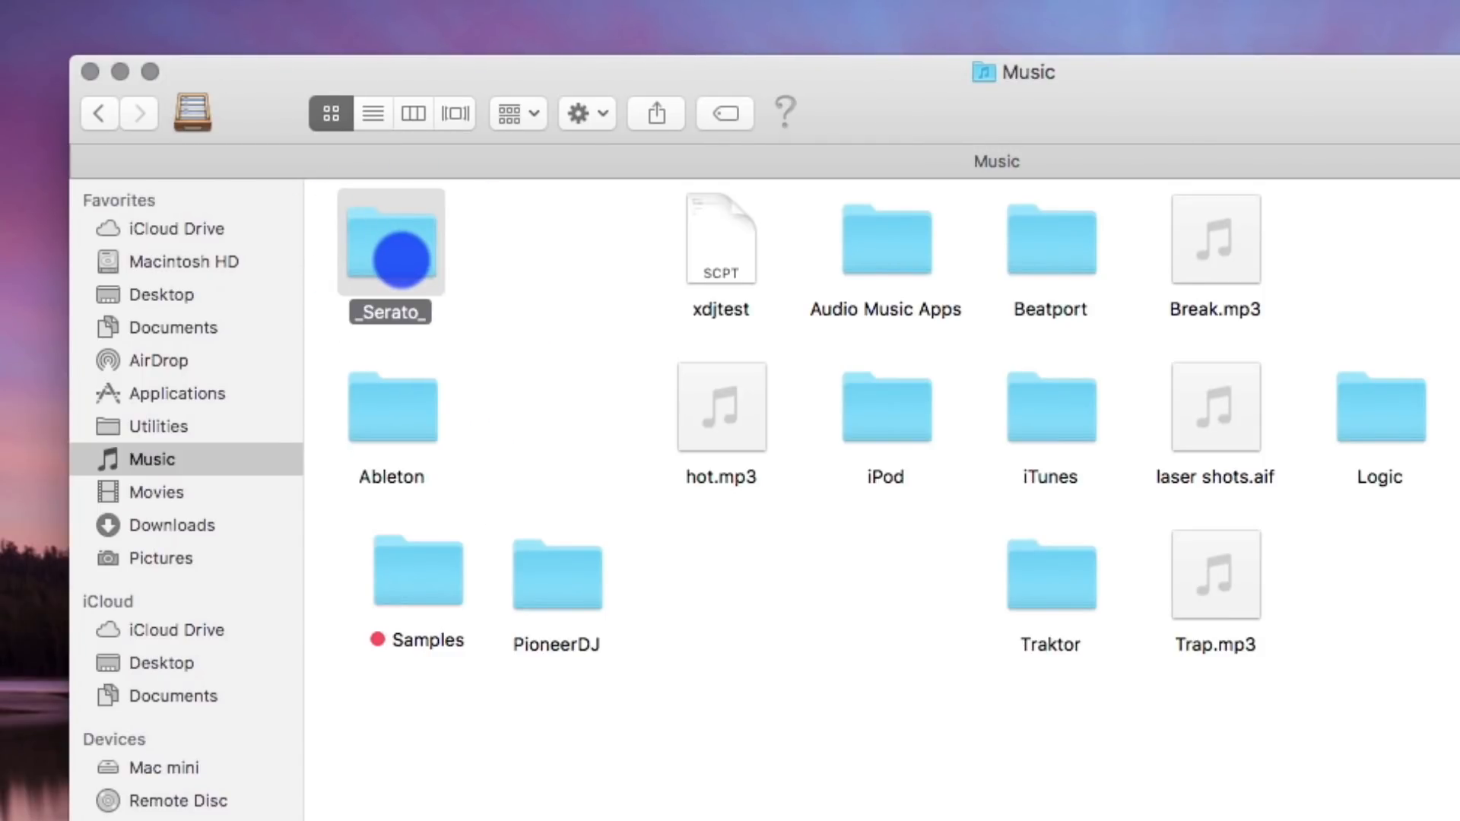
double_click(390, 243)
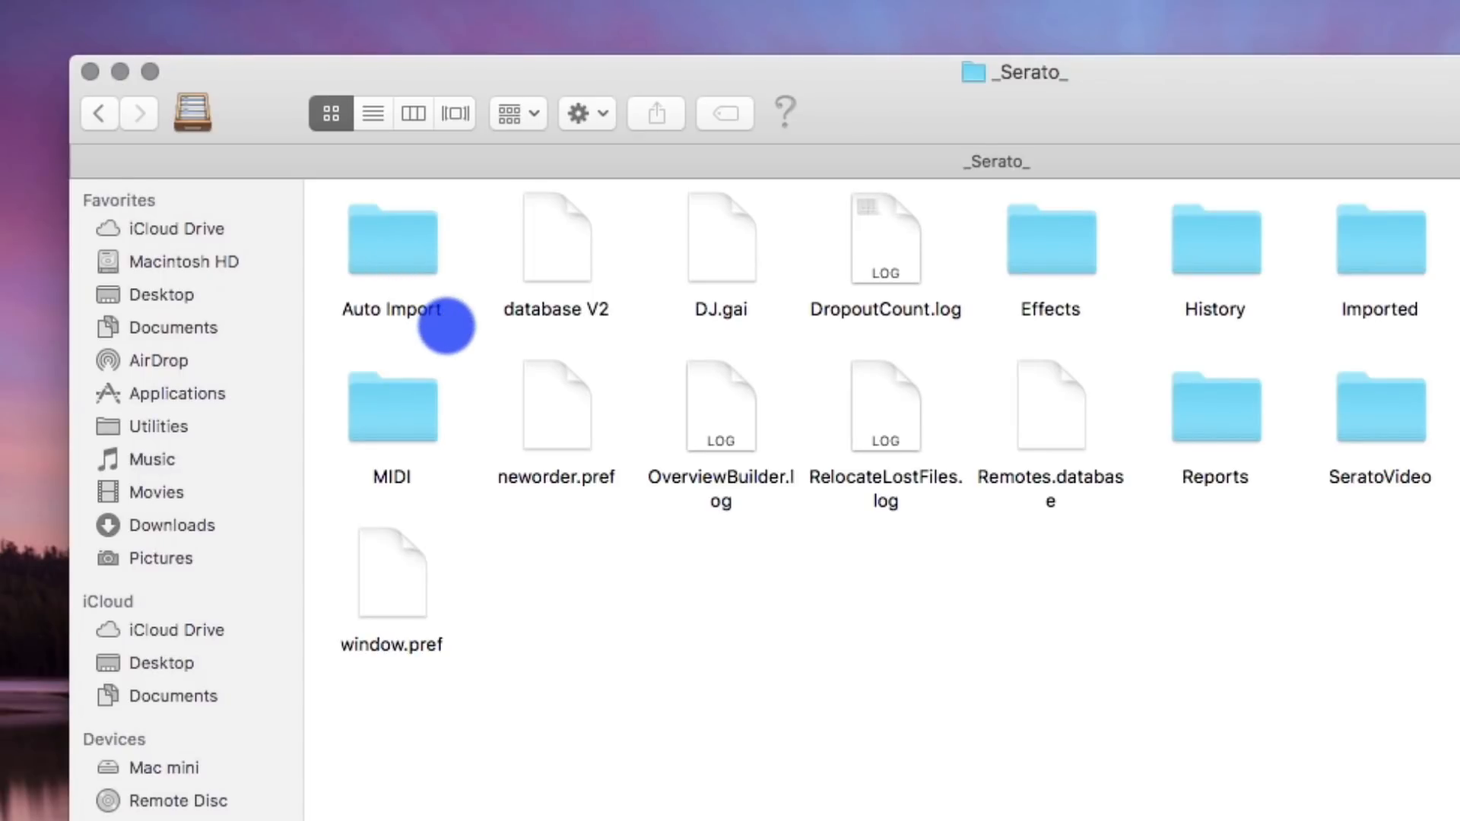
click(392, 407)
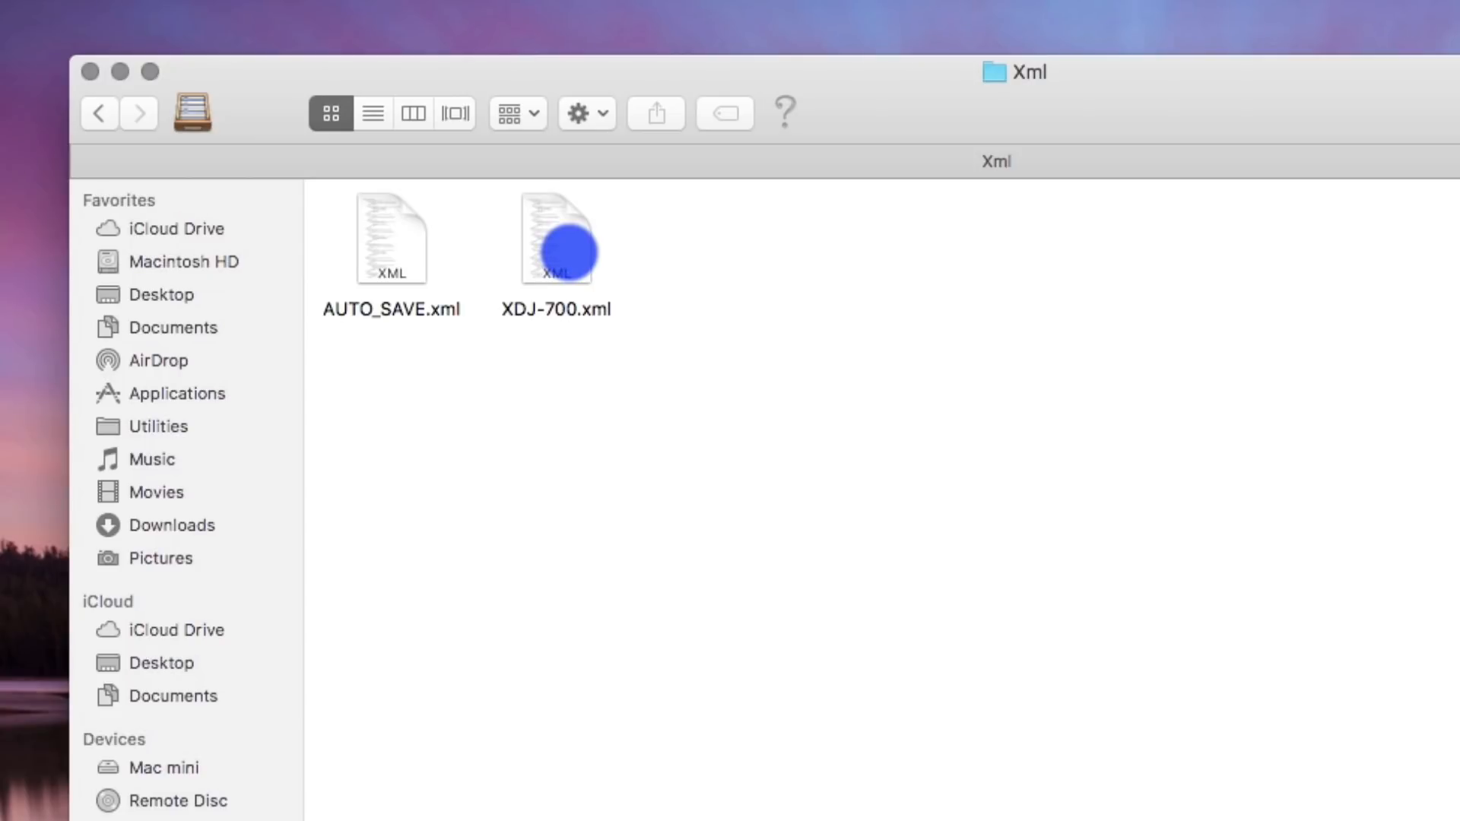
right_click(561, 243)
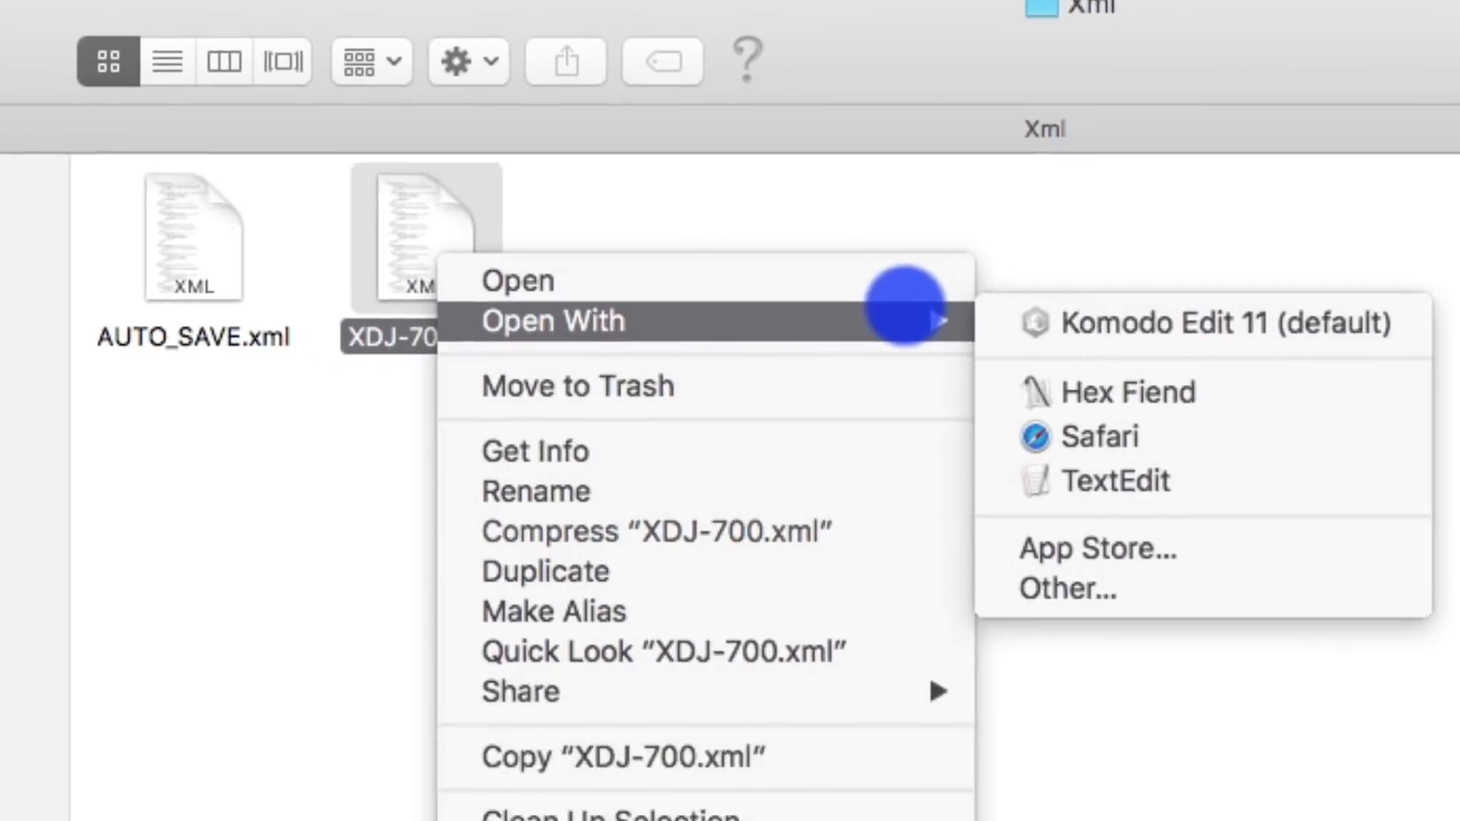
click(1203, 324)
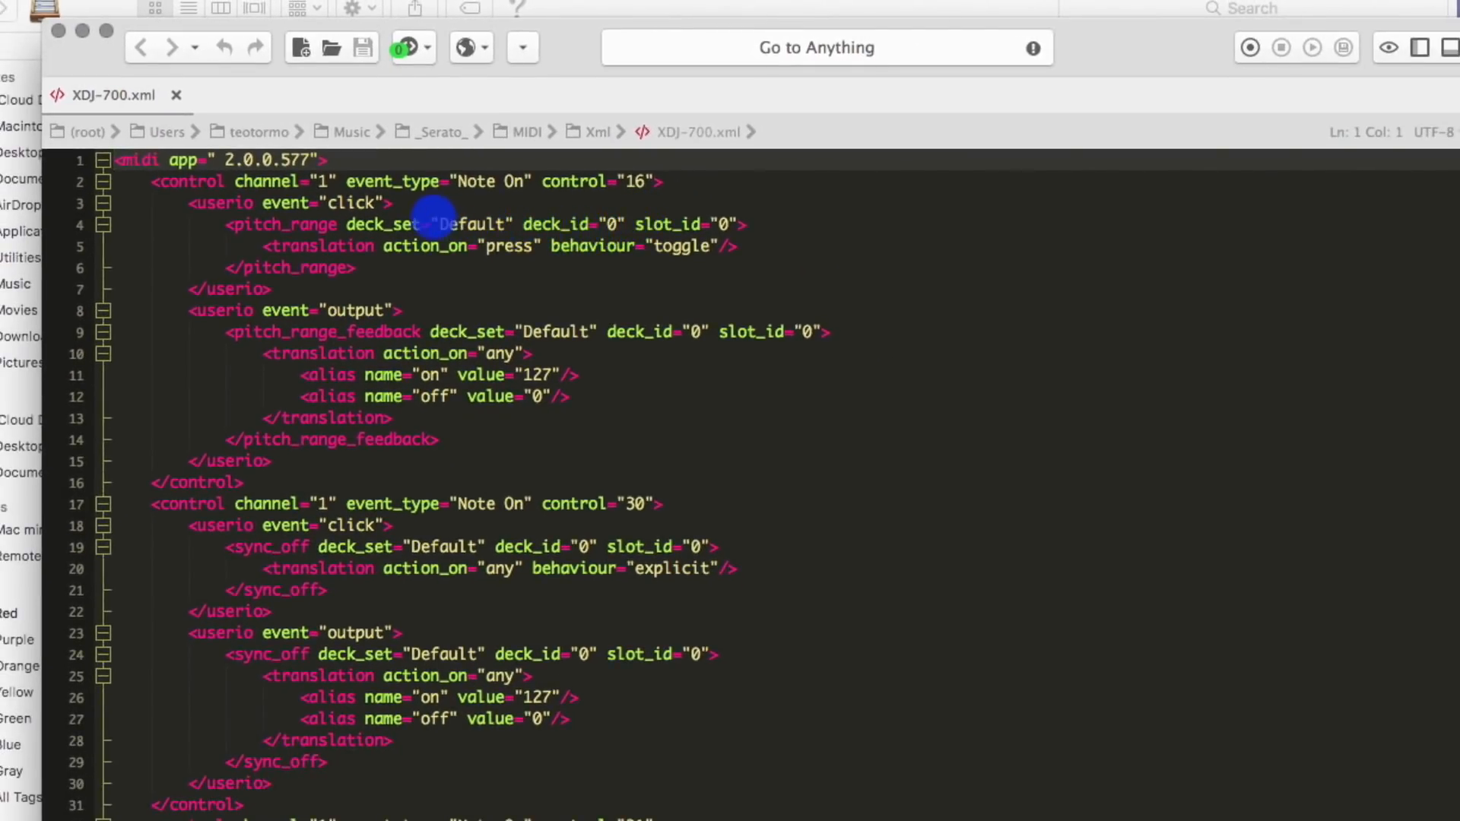
mouse_move(196, 233)
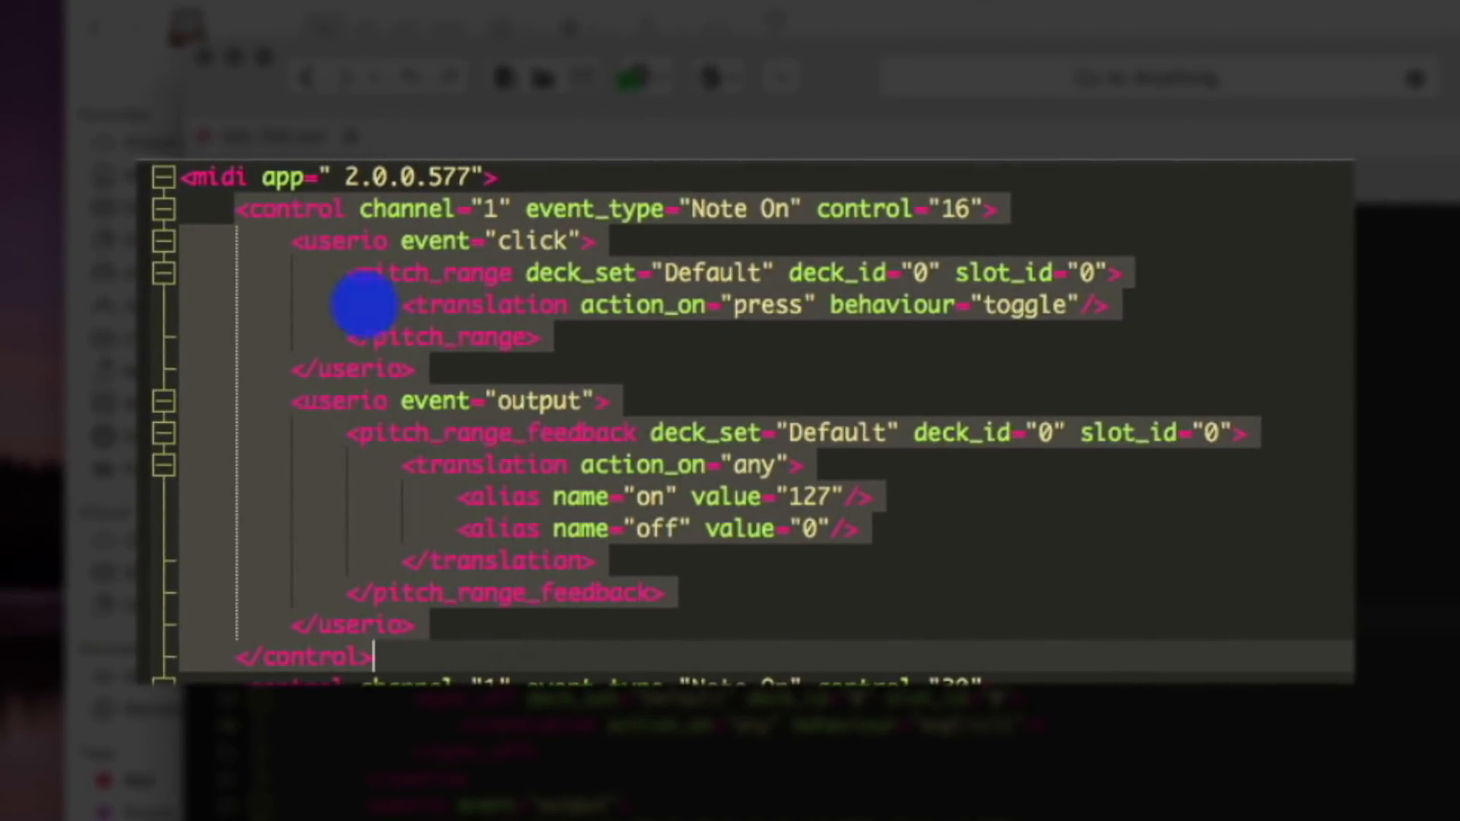
mouse_move(313, 221)
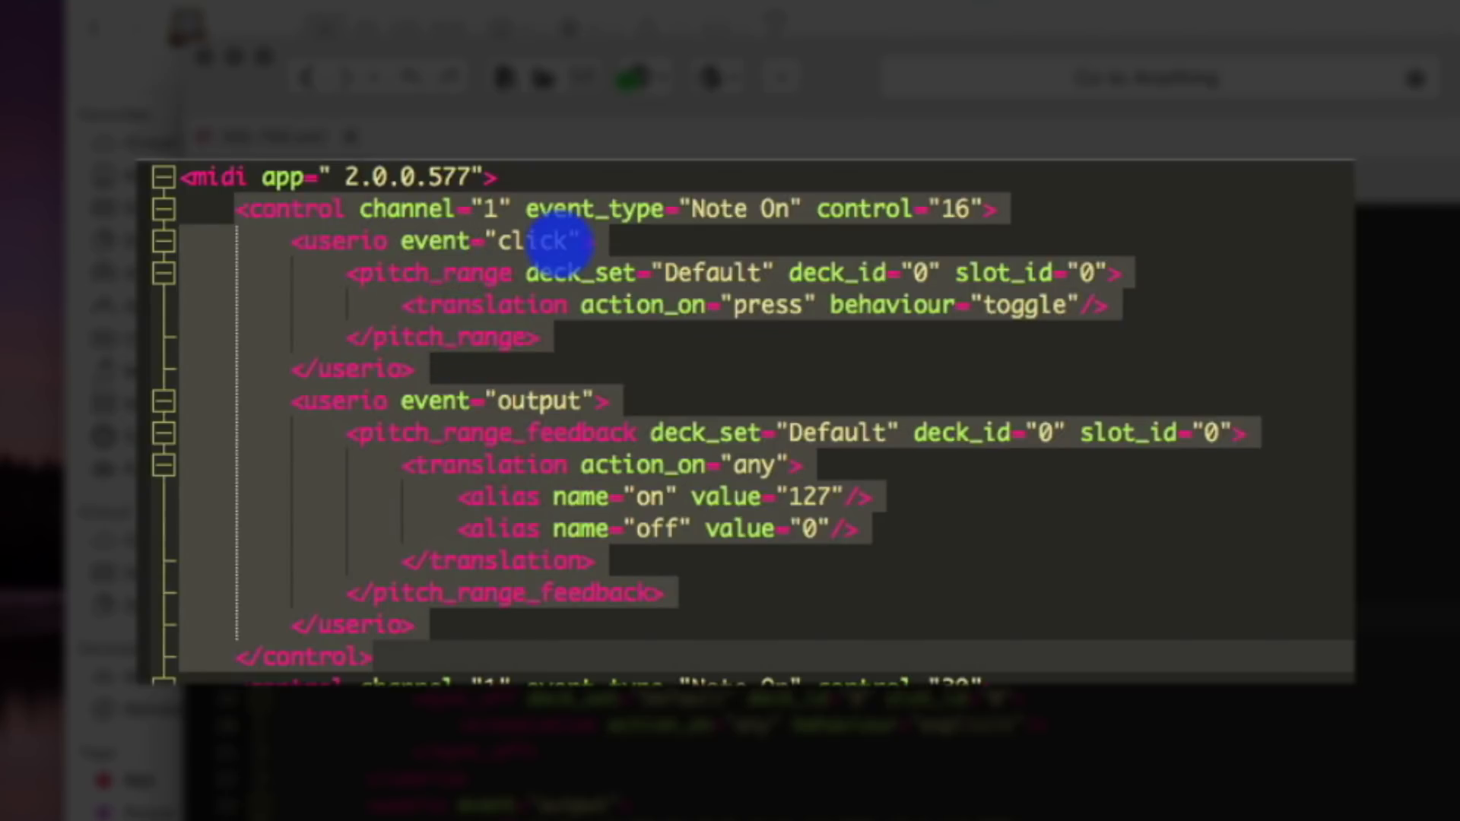
mouse_move(556, 208)
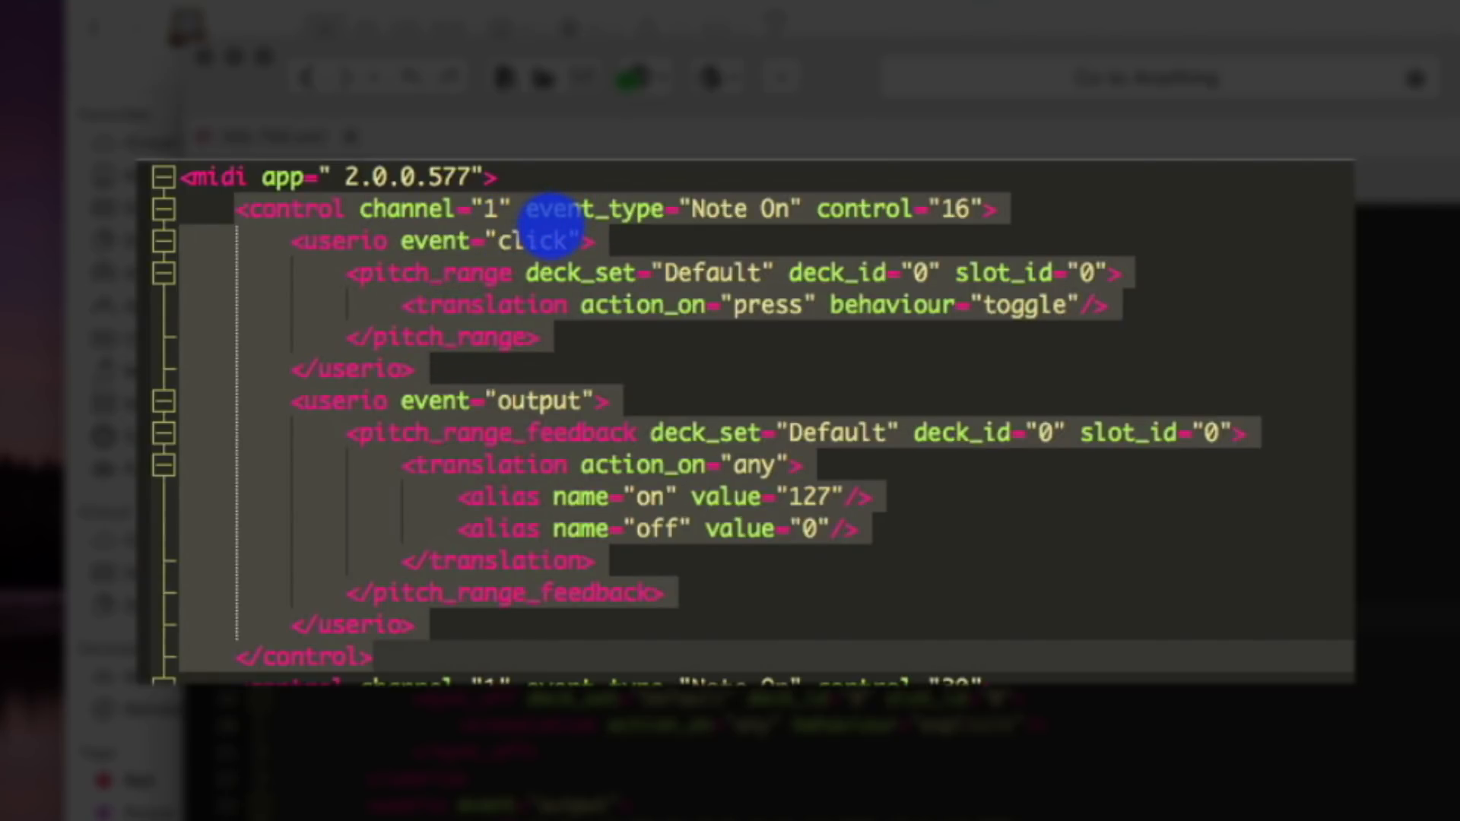
mouse_move(545, 401)
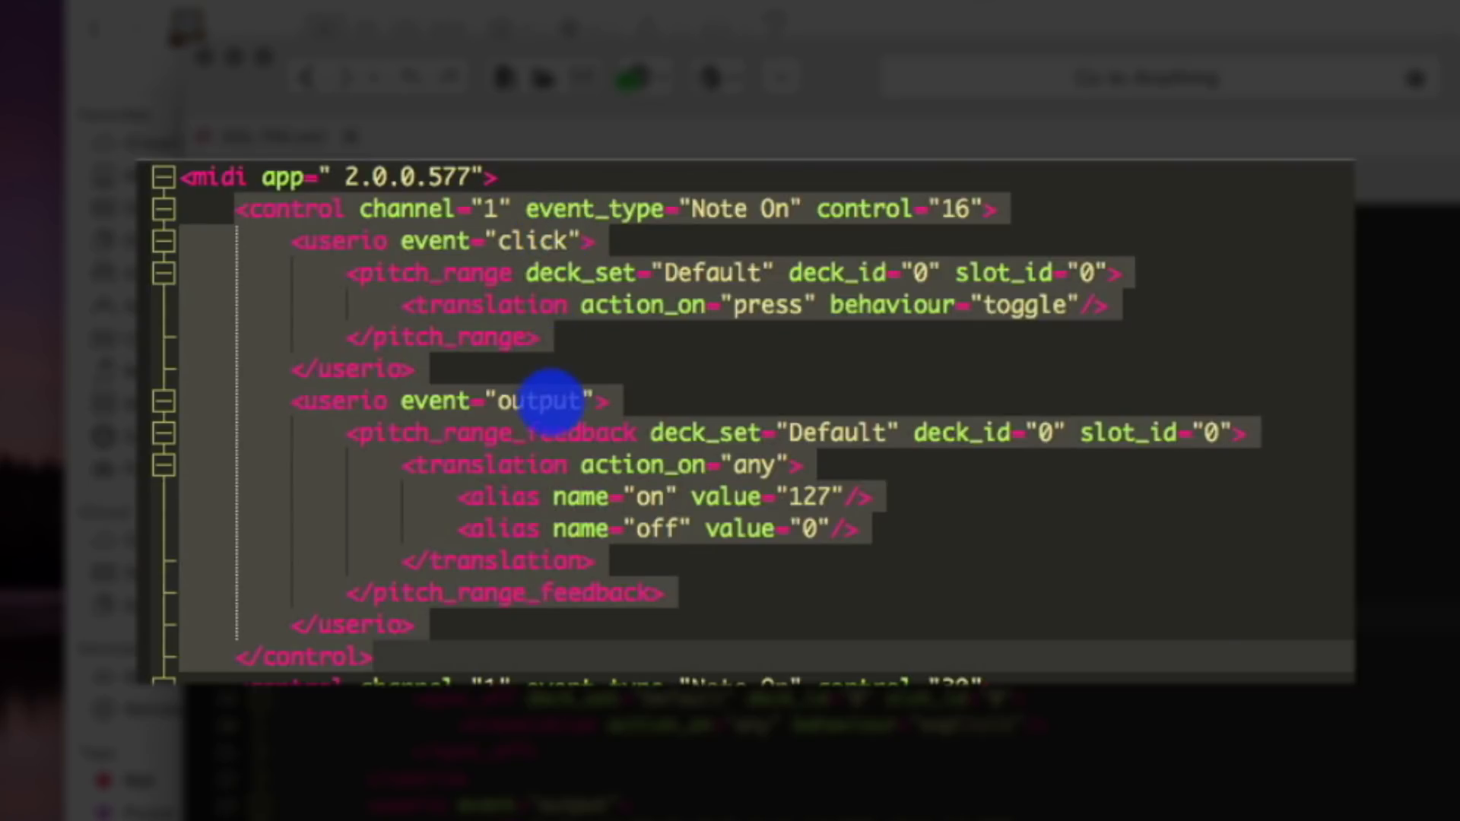
mouse_move(504, 346)
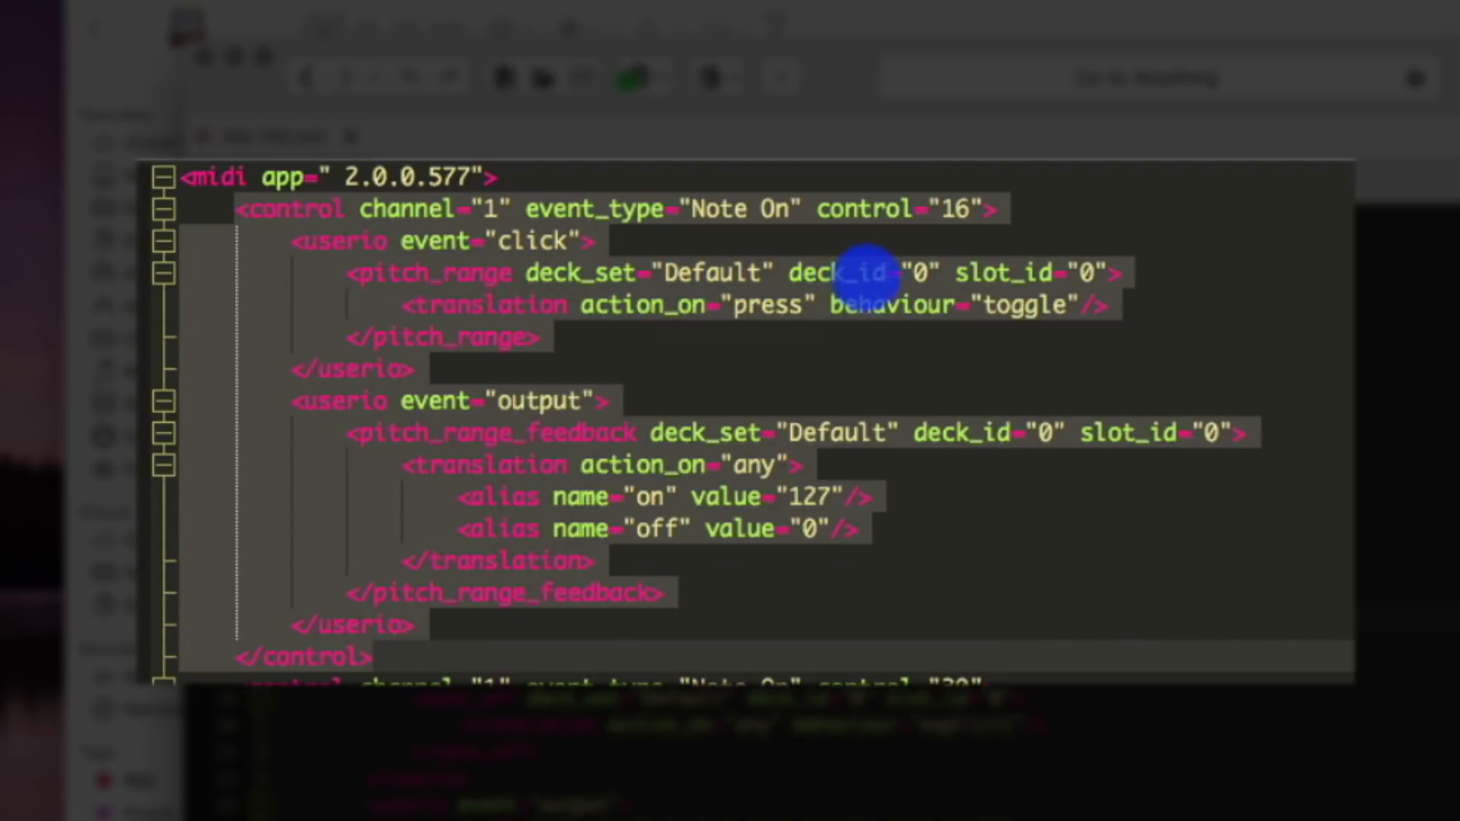
mouse_move(797, 332)
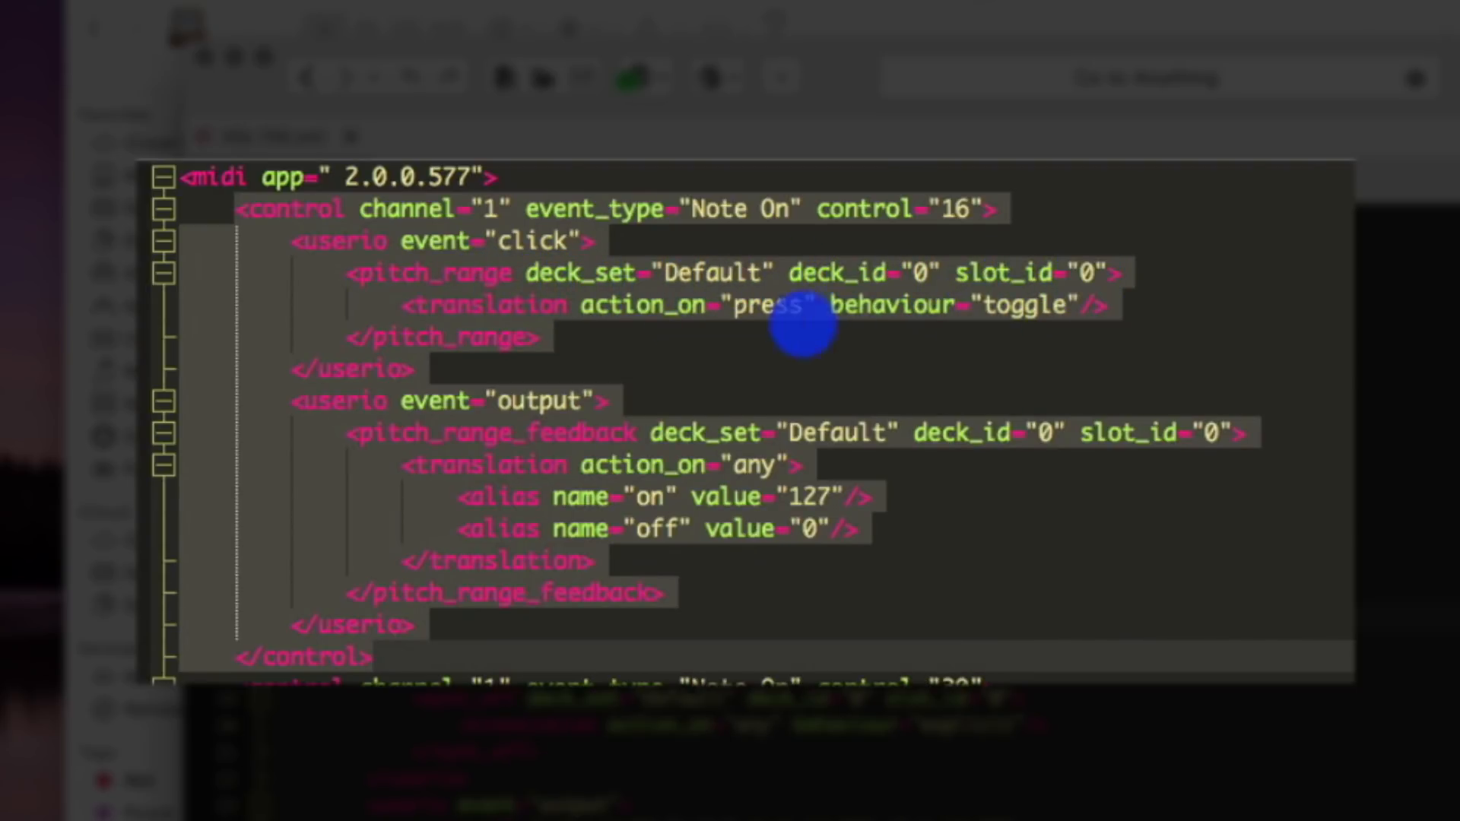
mouse_move(656, 324)
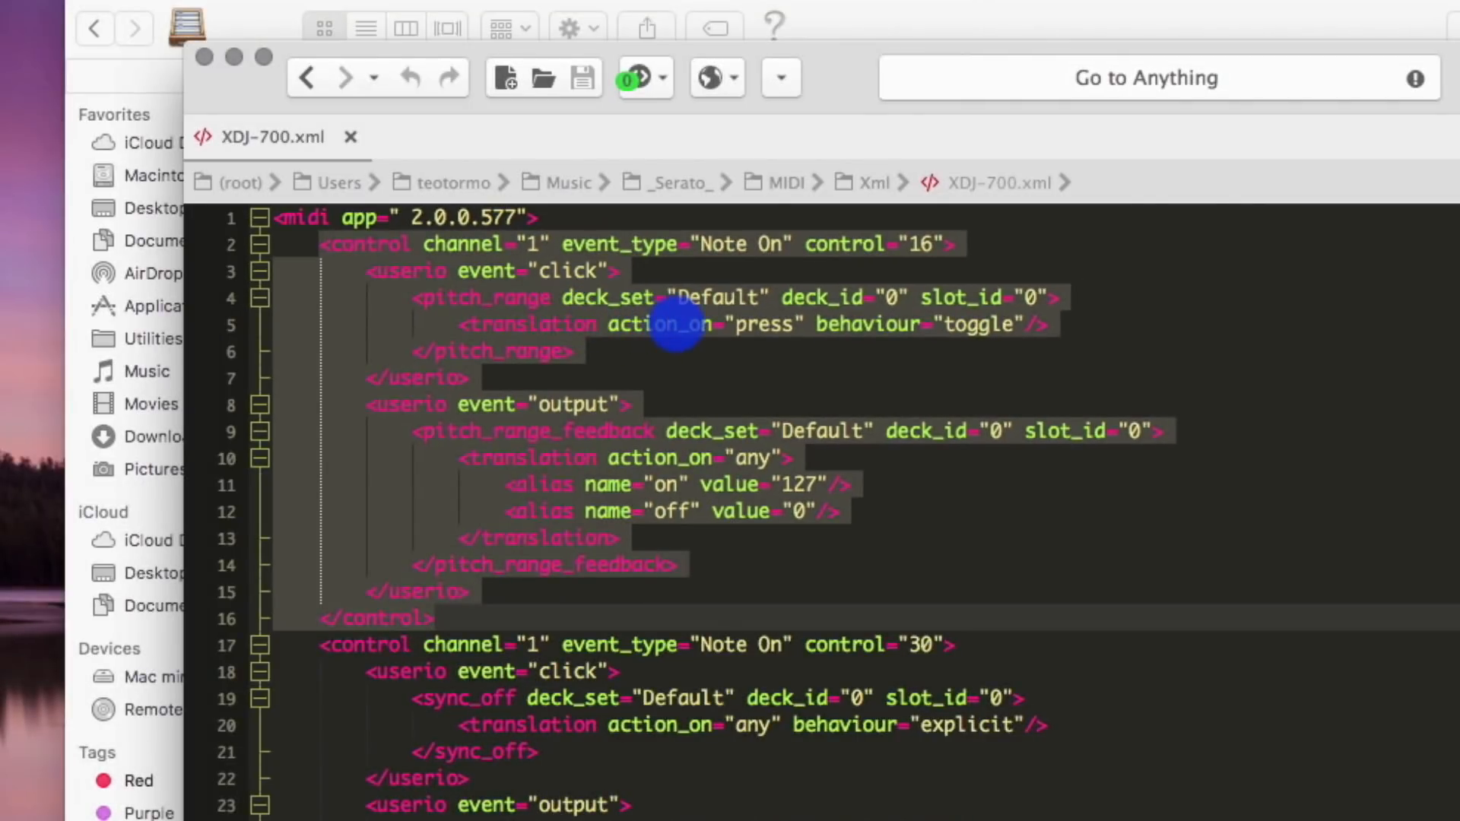
Select the first control 16 pitch_range toggle block in XDJ-700.xml.
click(439, 618)
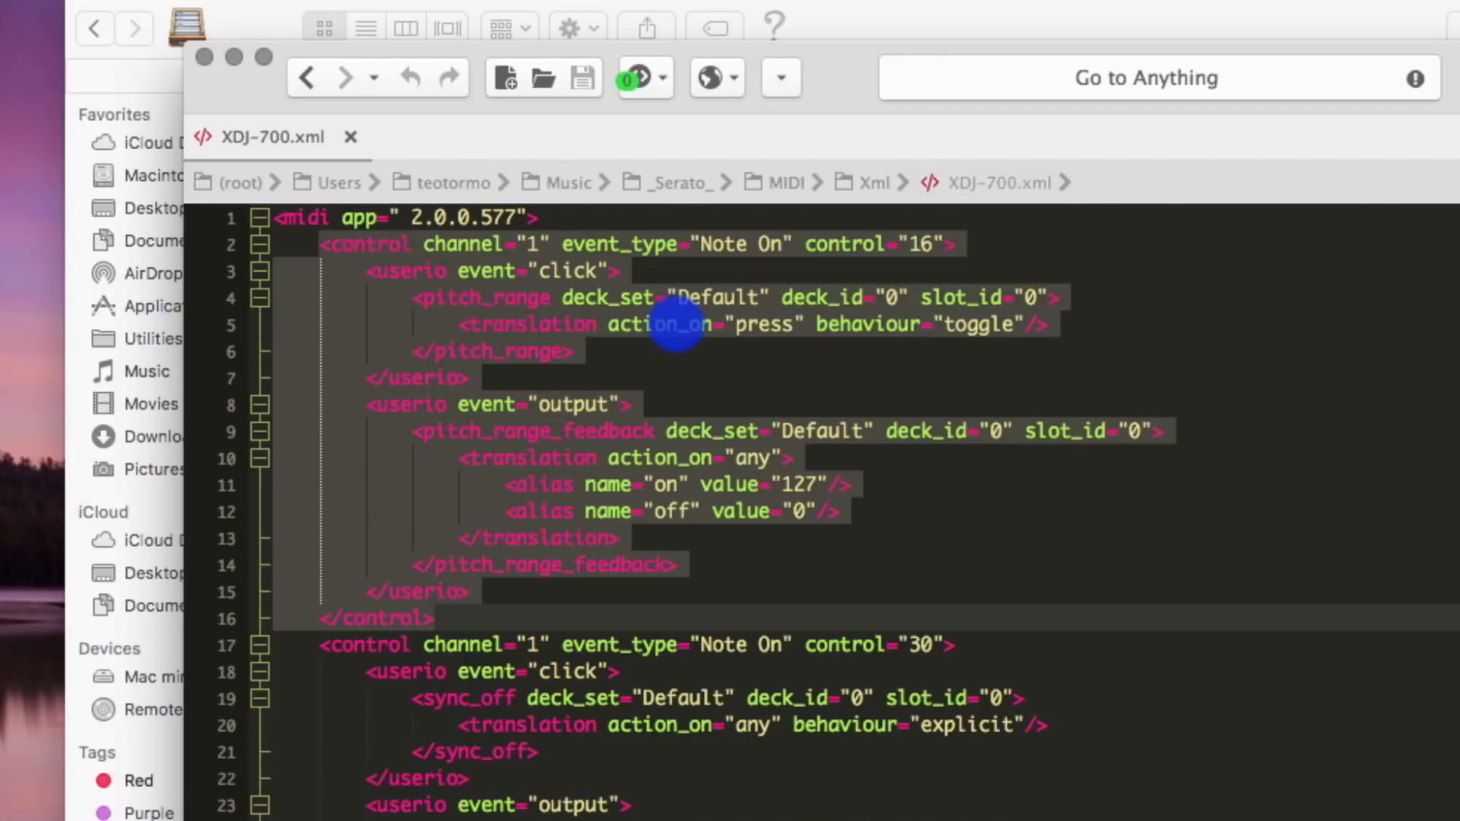
mouse_move(752, 324)
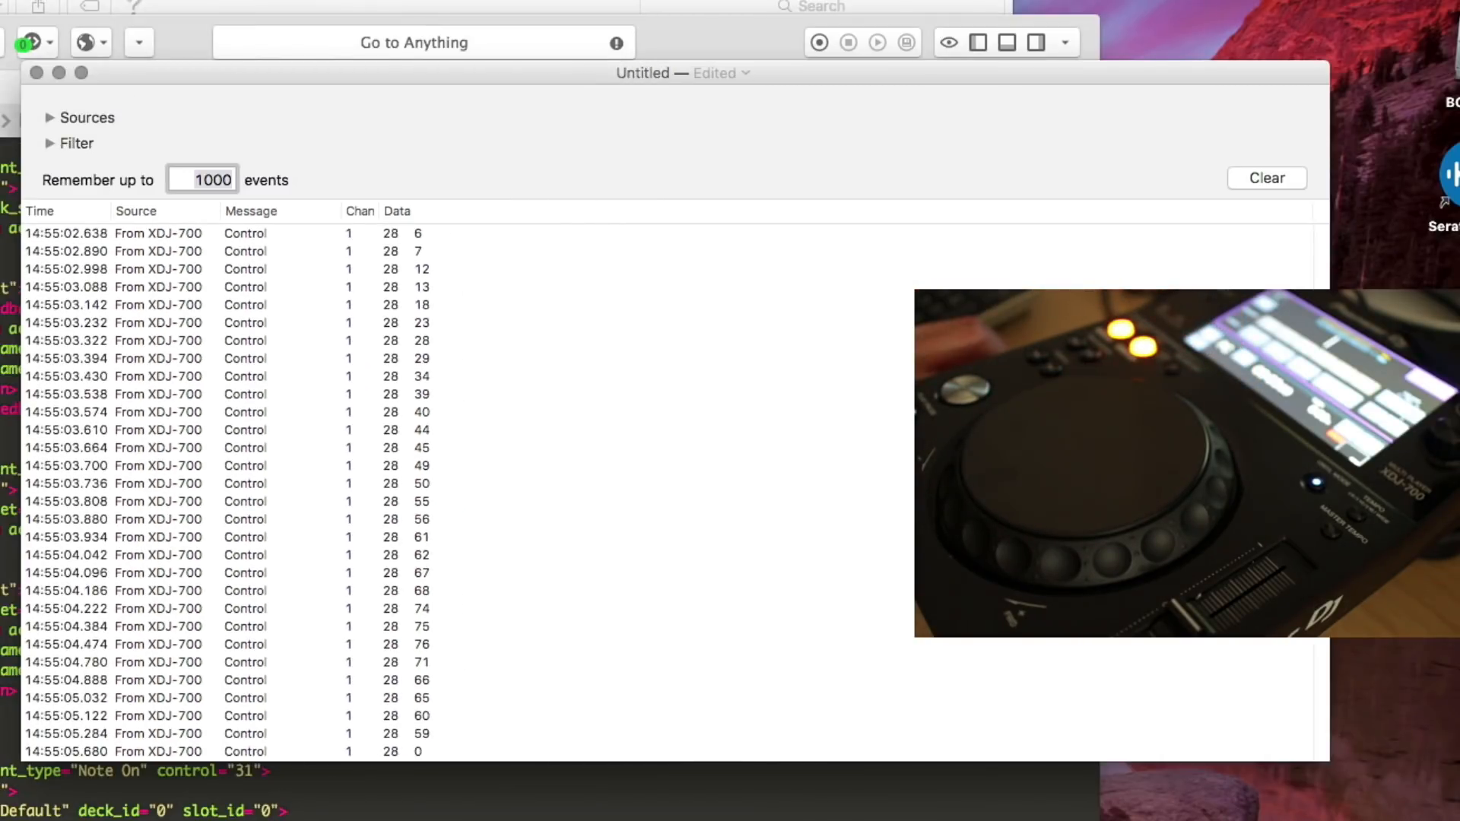
Watch MIDI Monitor log XDJ-700 controller 28 messages while the jog wheel turns.
click(1267, 177)
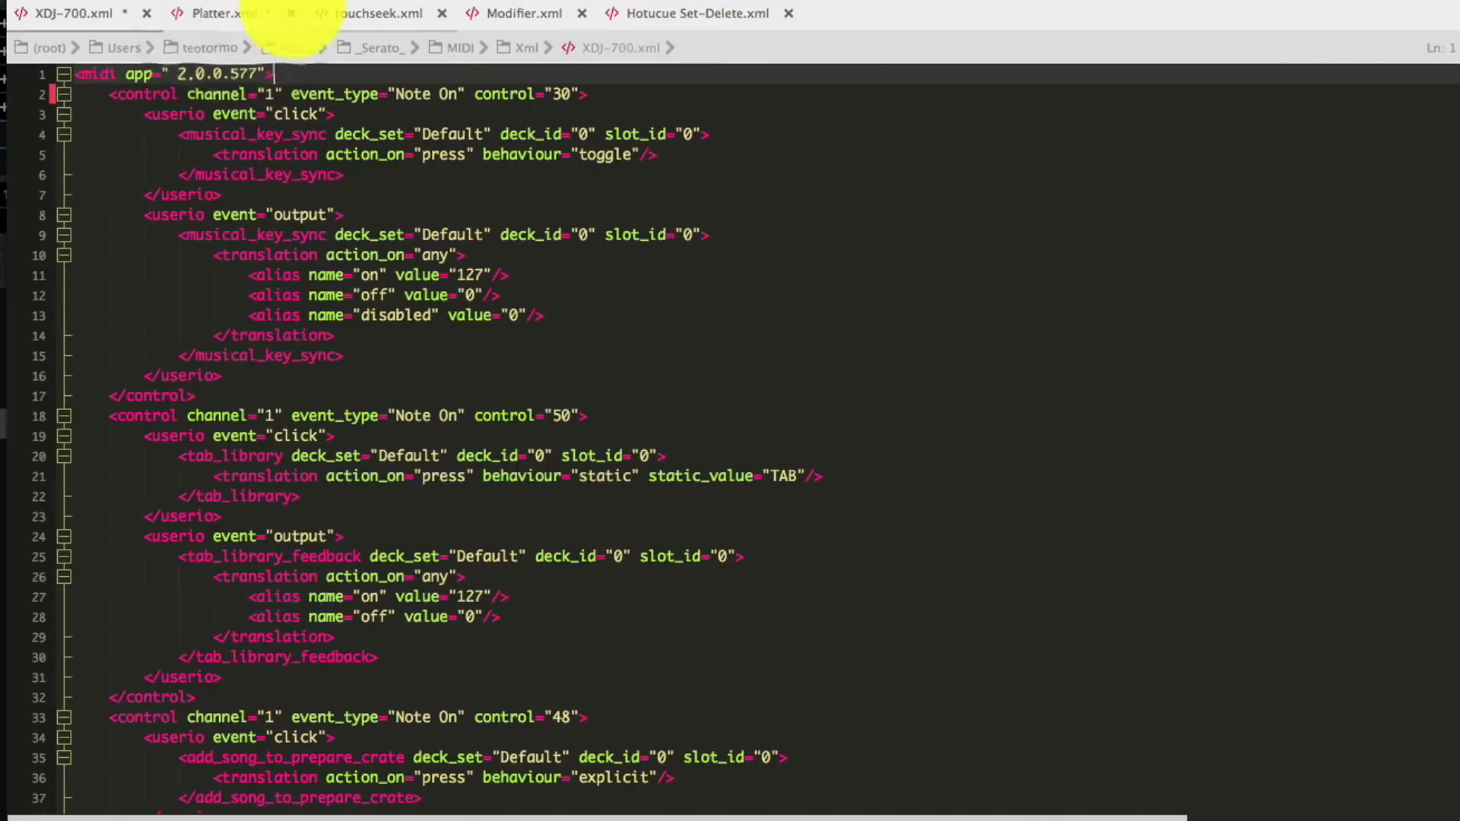
Review Platter.xml's platter_move blocks for controls 16 and 48.
click(221, 14)
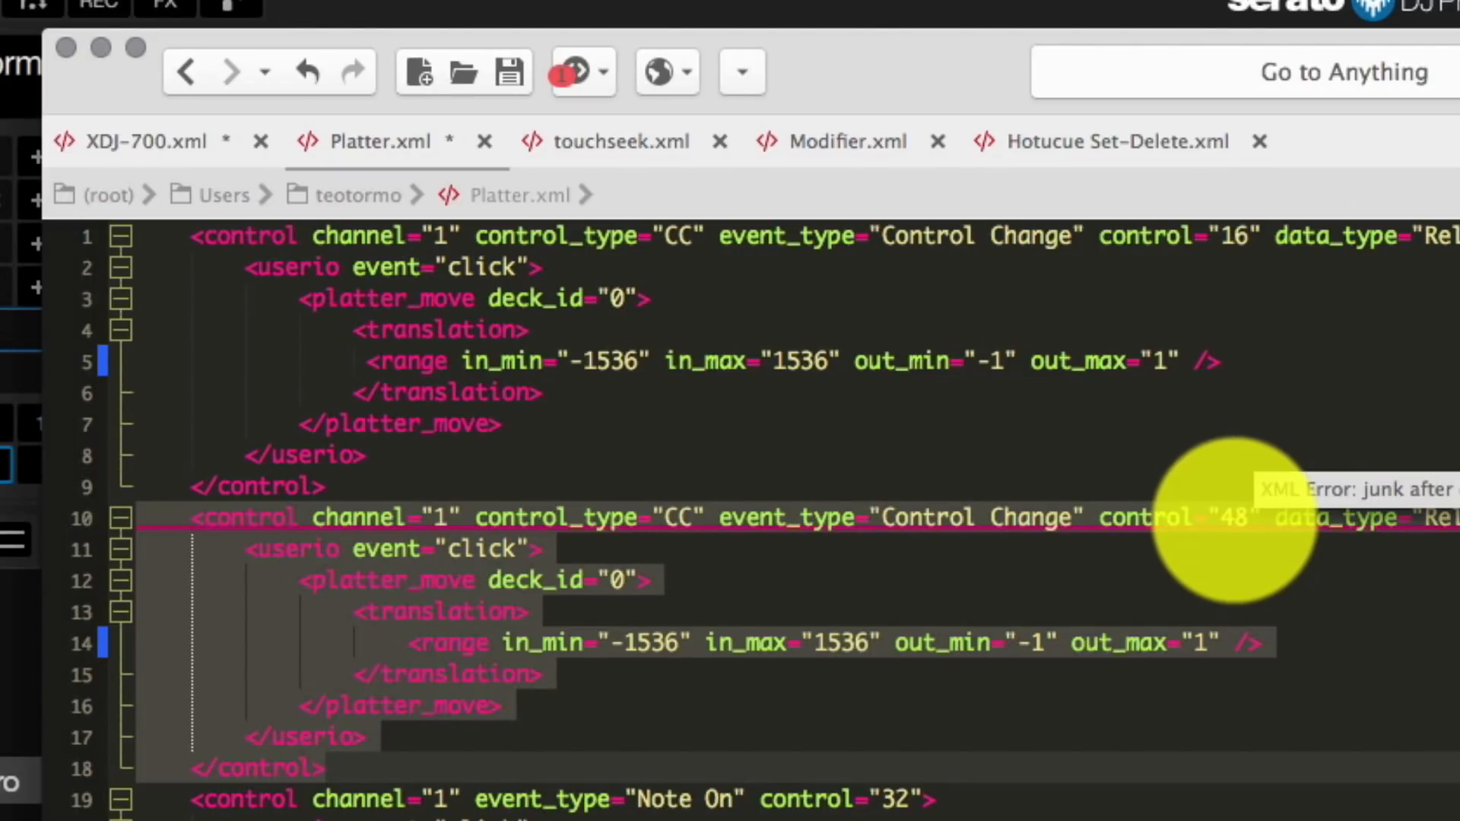
scroll(down, 3)
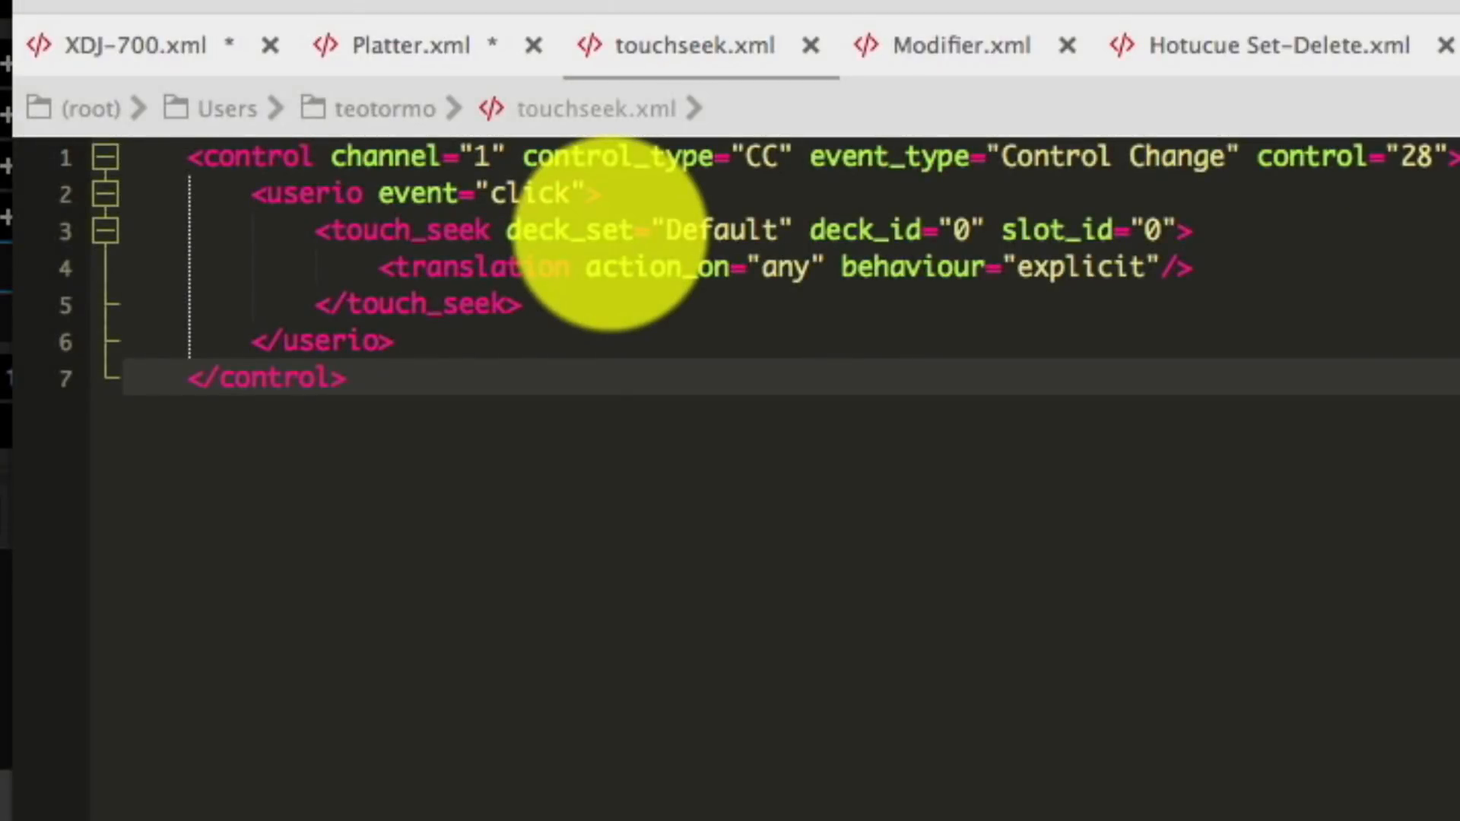
View Modifier.xml's control 18 modifier_1 block, then Hotcue Set-Delete.xml's control 24 cases.
click(952, 46)
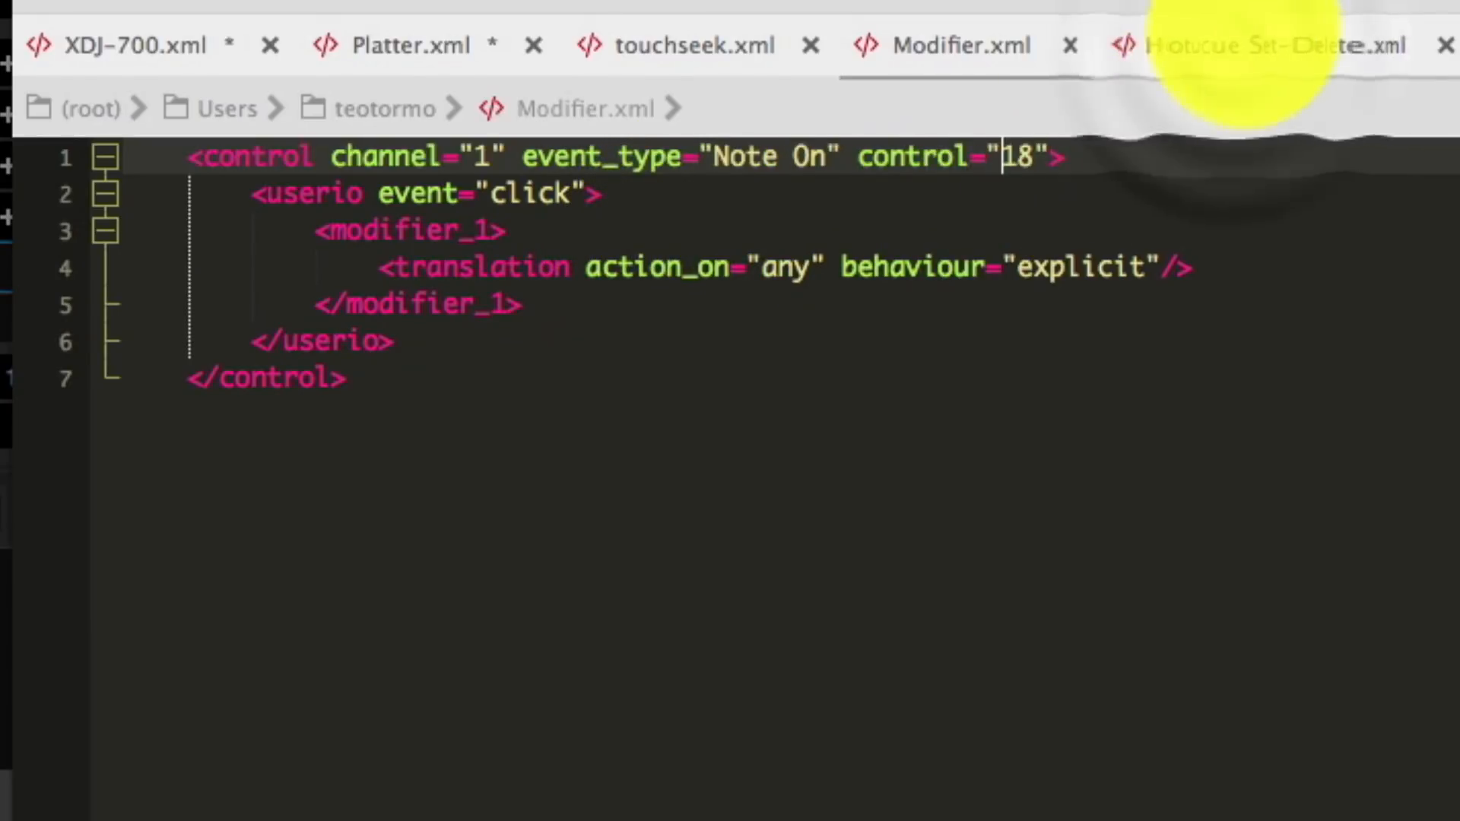
click(1259, 44)
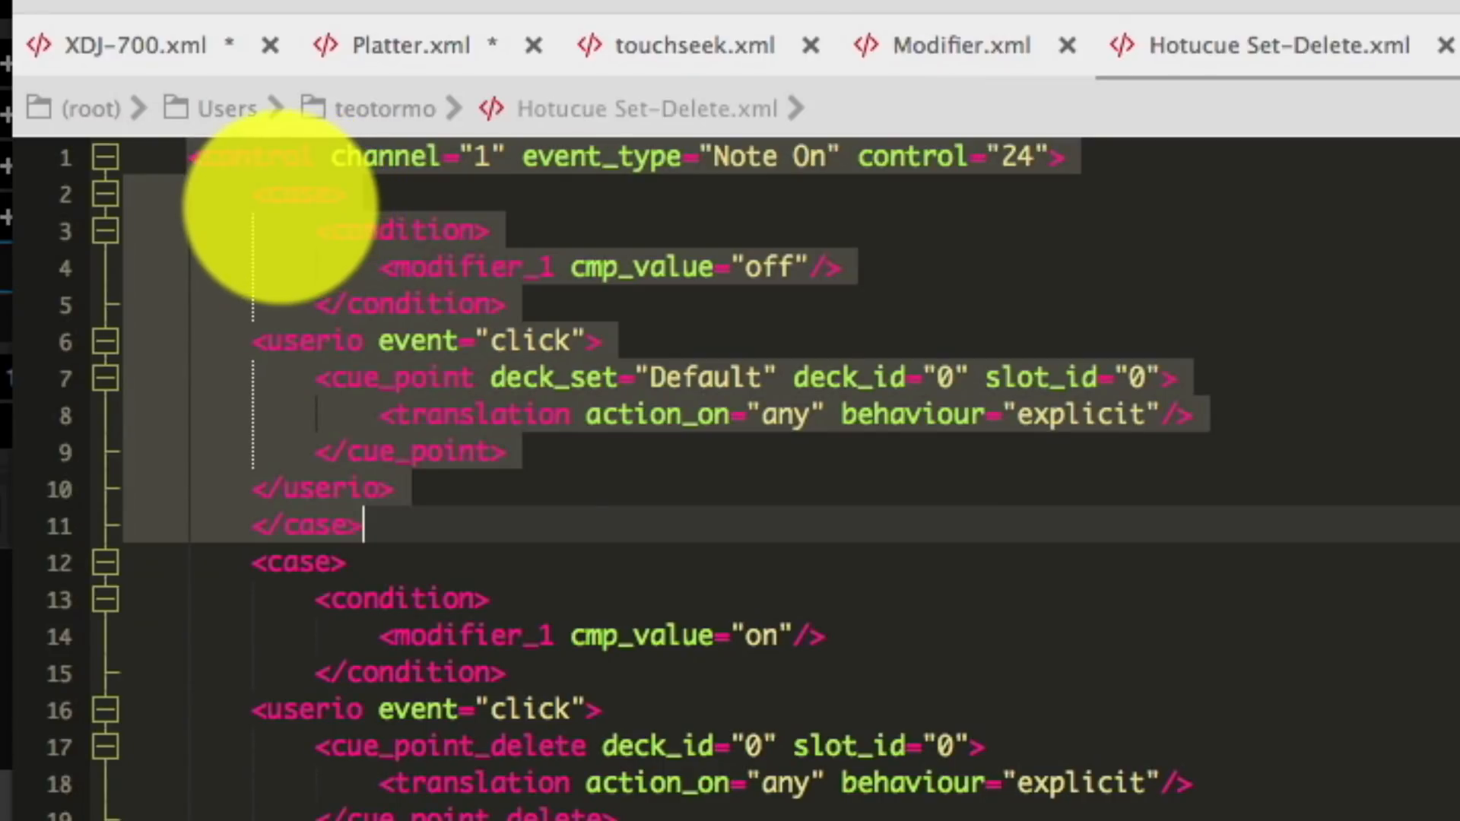
Scroll Platter.xml to show the control 32 platter_touch block after the platter_move blocks.
scroll(down, 3)
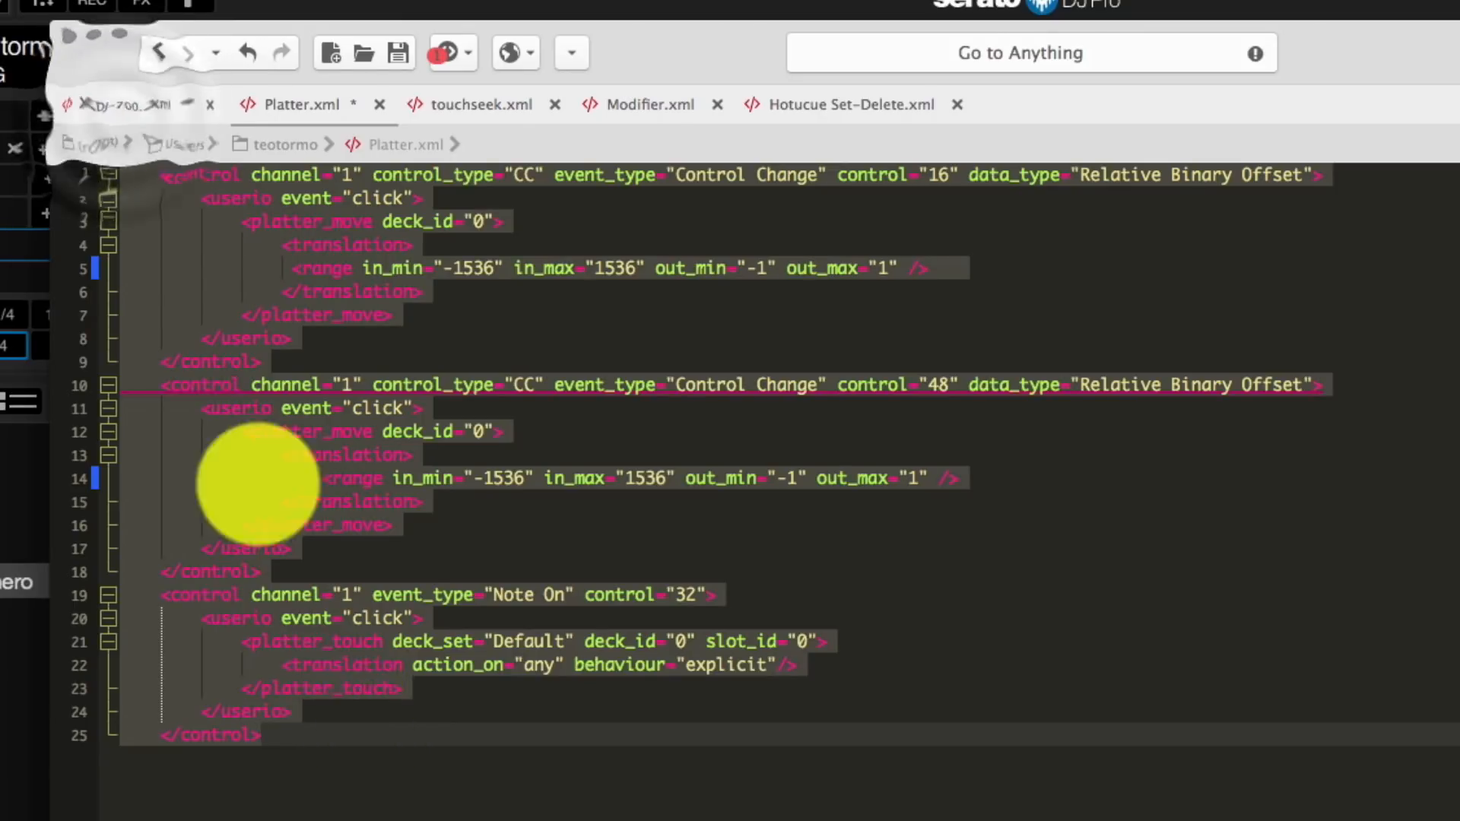
Paste the platter blocks for controls 16, 48 and 32 at the top of XDJ-700.xml.
click(121, 104)
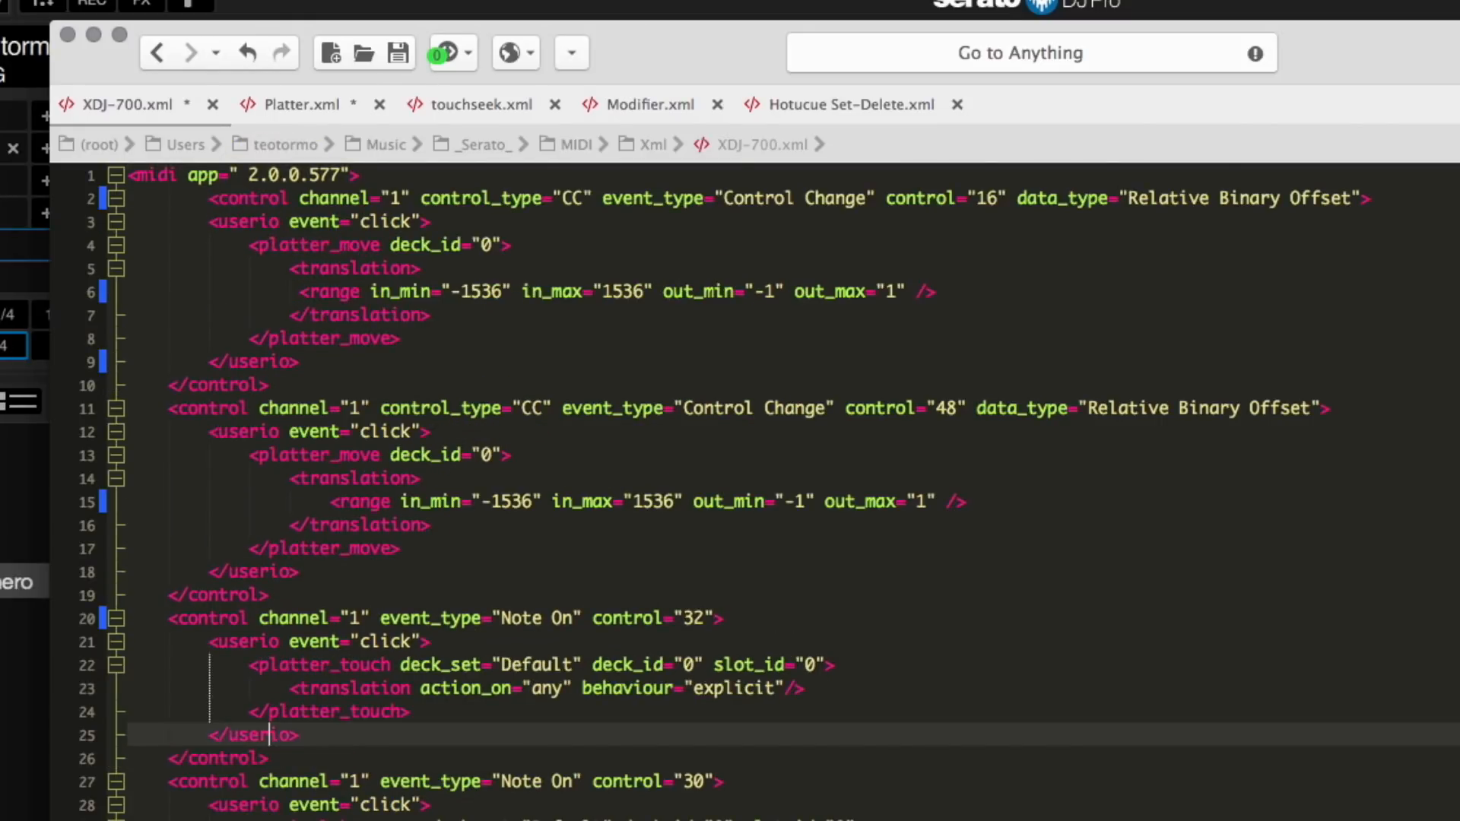
click(481, 104)
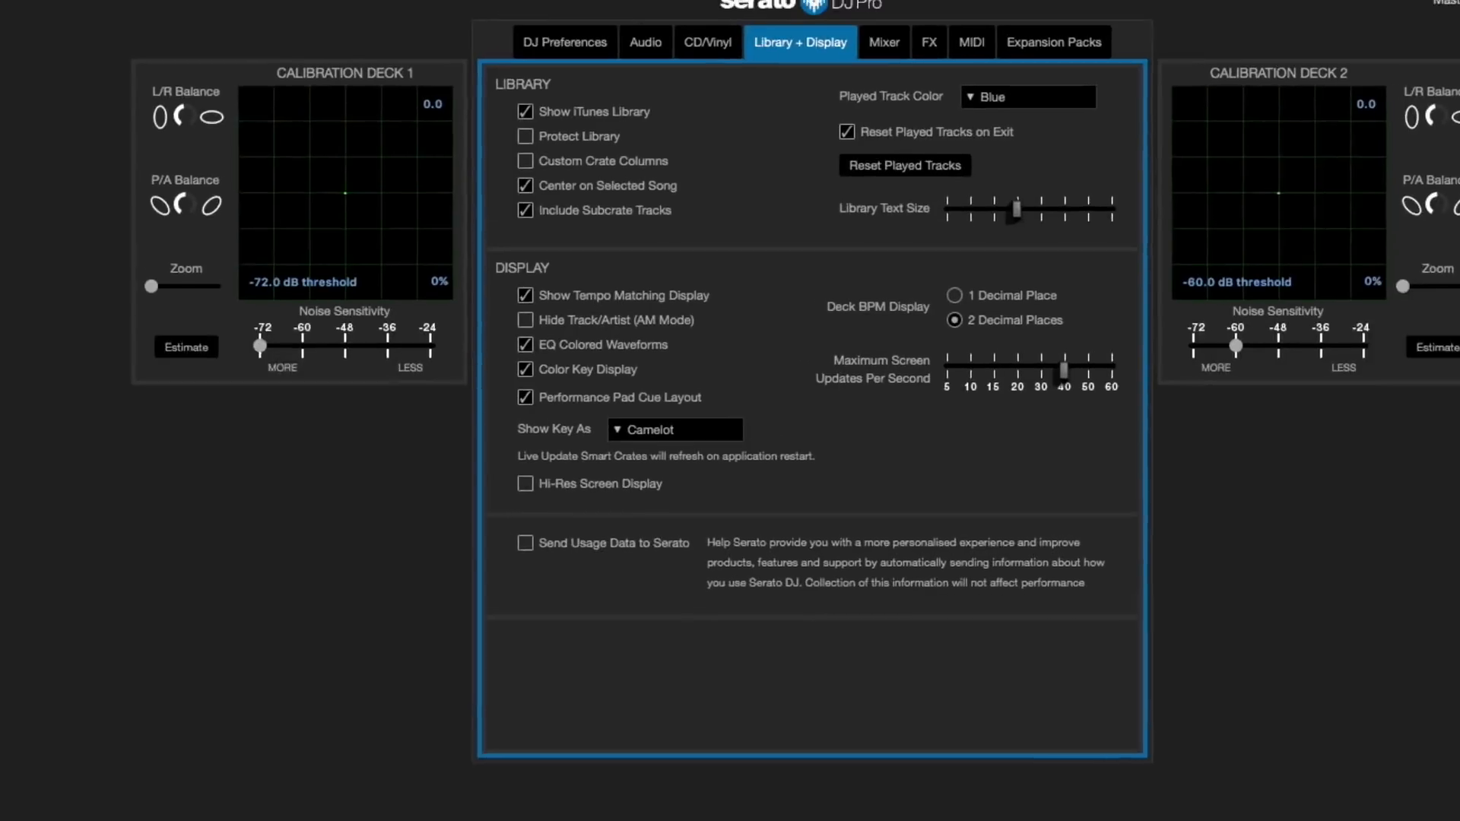
Show Serato DJ Pro's Library + Display settings beside the calibration decks.
click(972, 41)
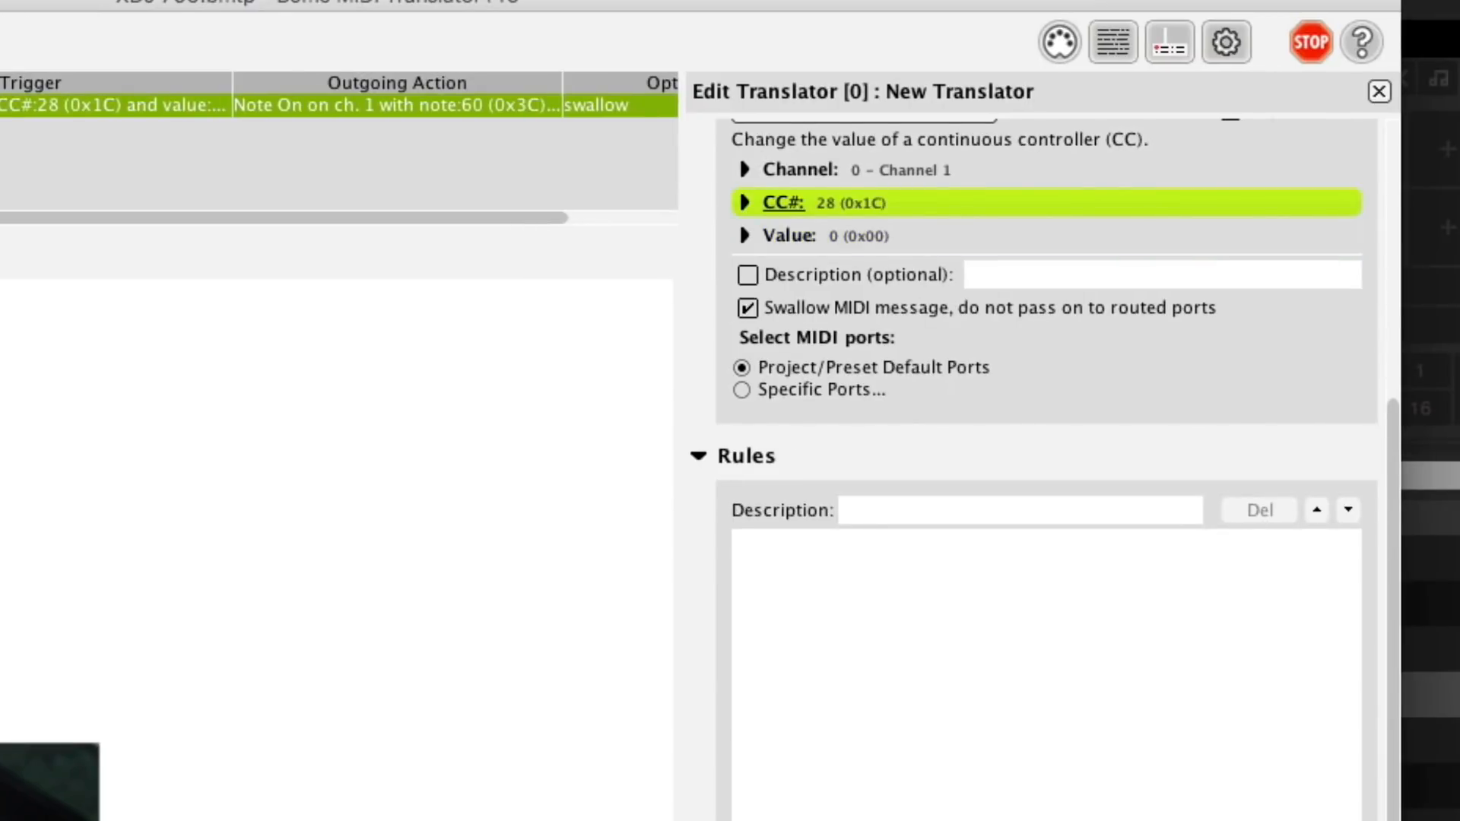
Finish the Bome translator mapping CC#28 to Note On ch.1 note 60, swallowing the original.
click(747, 202)
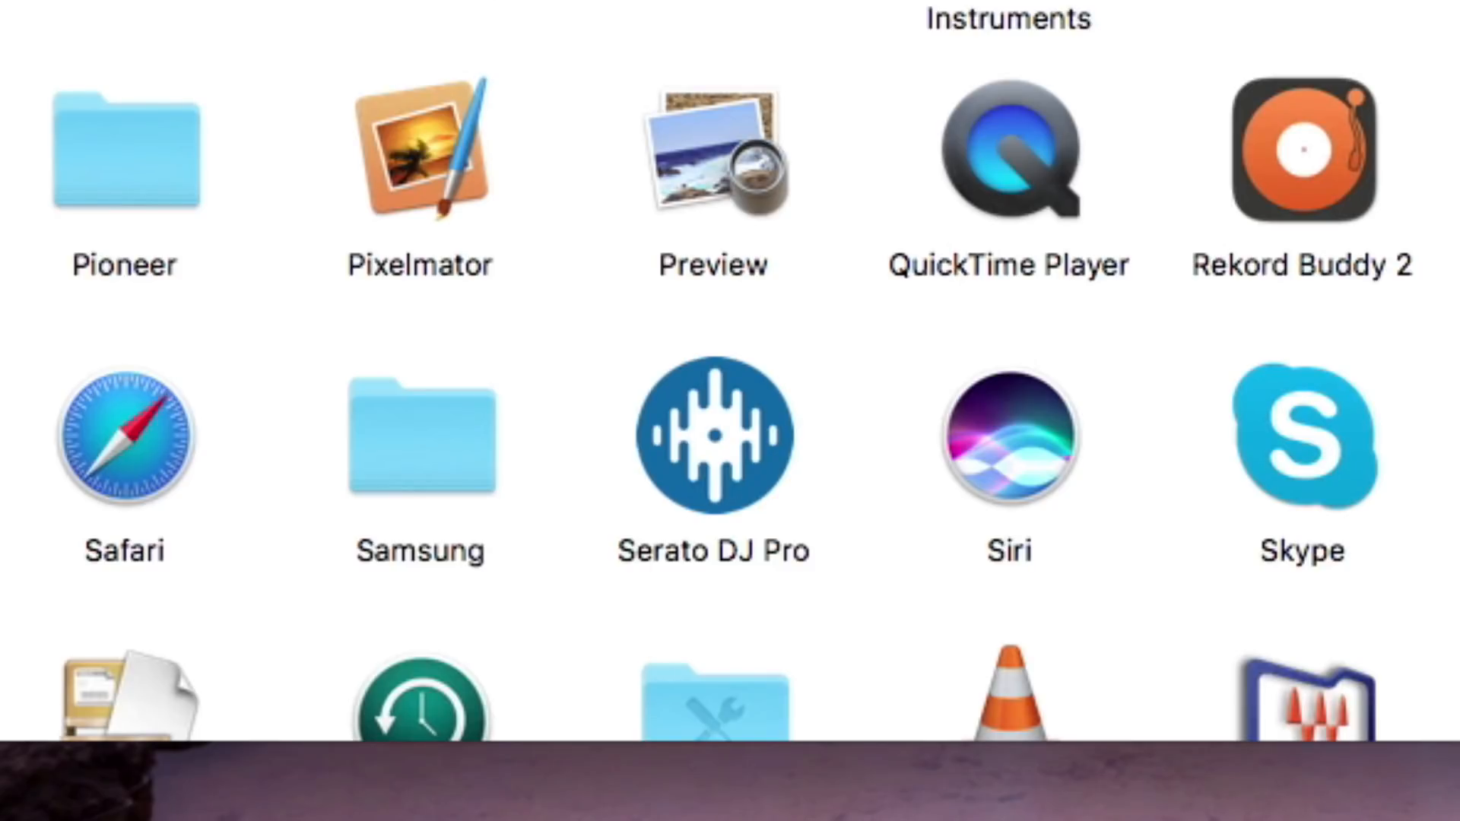
Show Package Contents of Serato DJ Pro from its context menu in Applications.
right_click(713, 438)
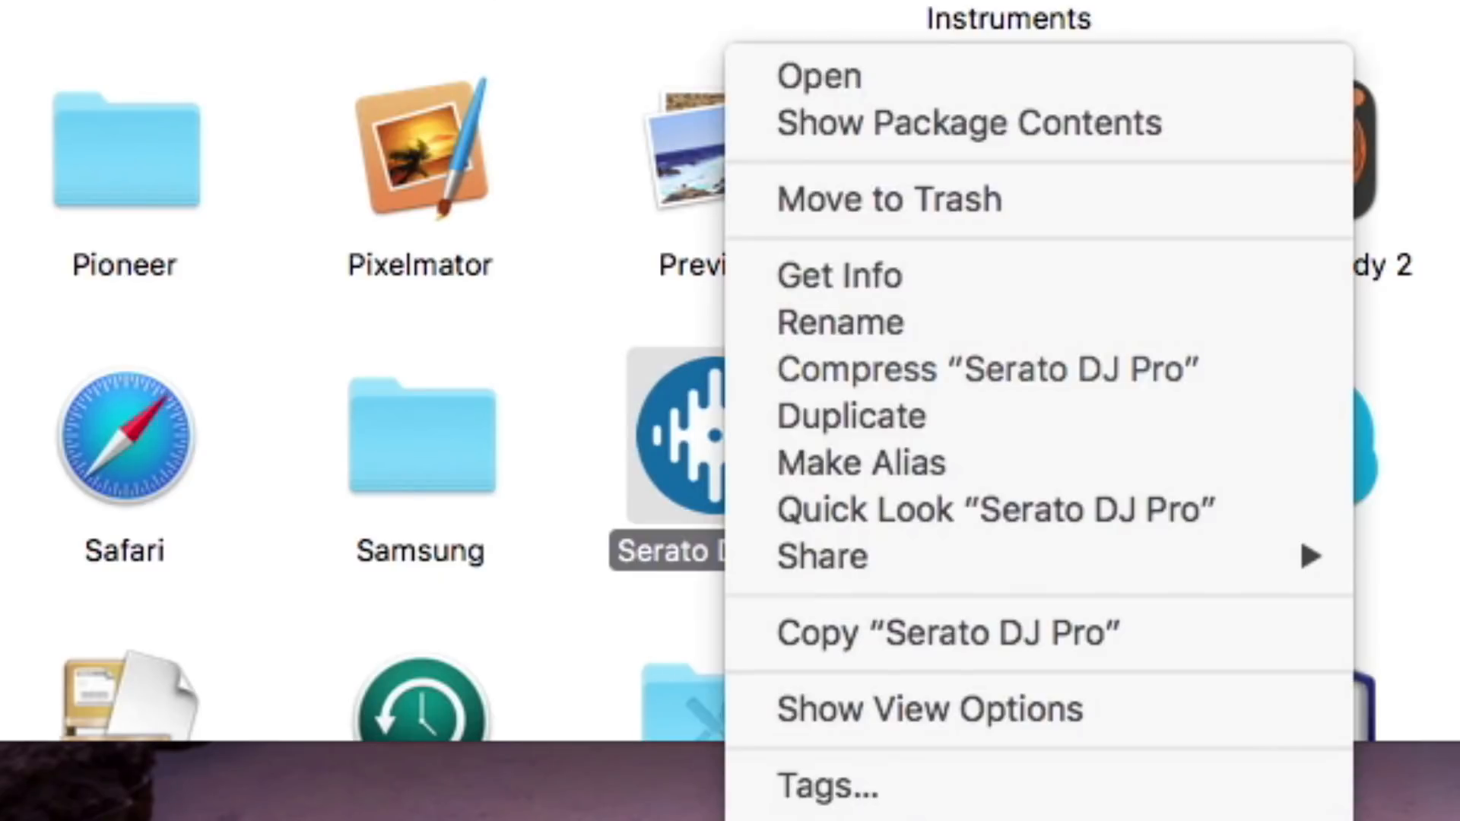
click(970, 122)
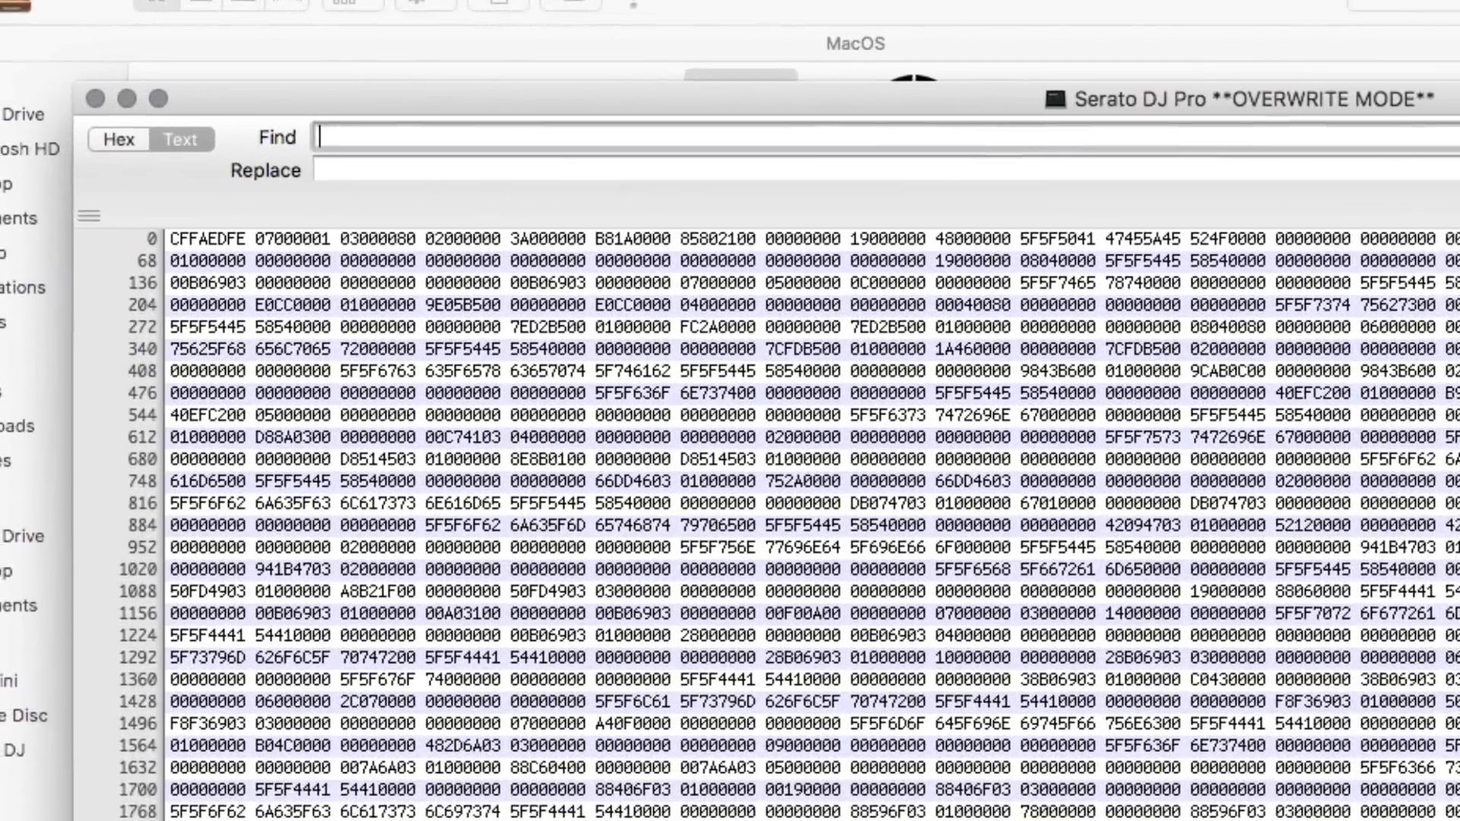
Begin a Hex Fiend text search by entering 's' in the Find field.
text(s)
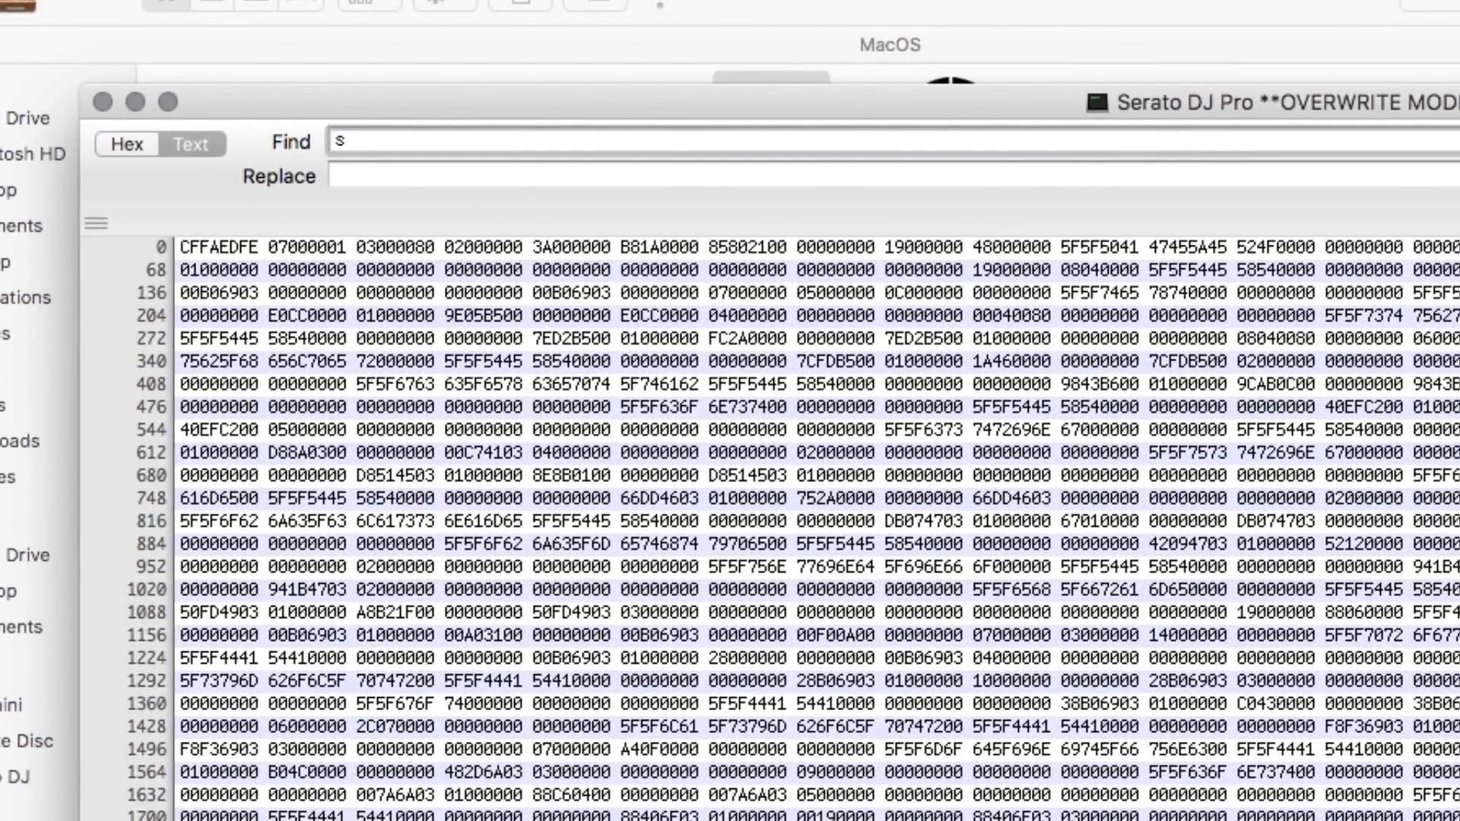
Search for 'seek' and select the touch_seek command name in the text pane.
text(eek)
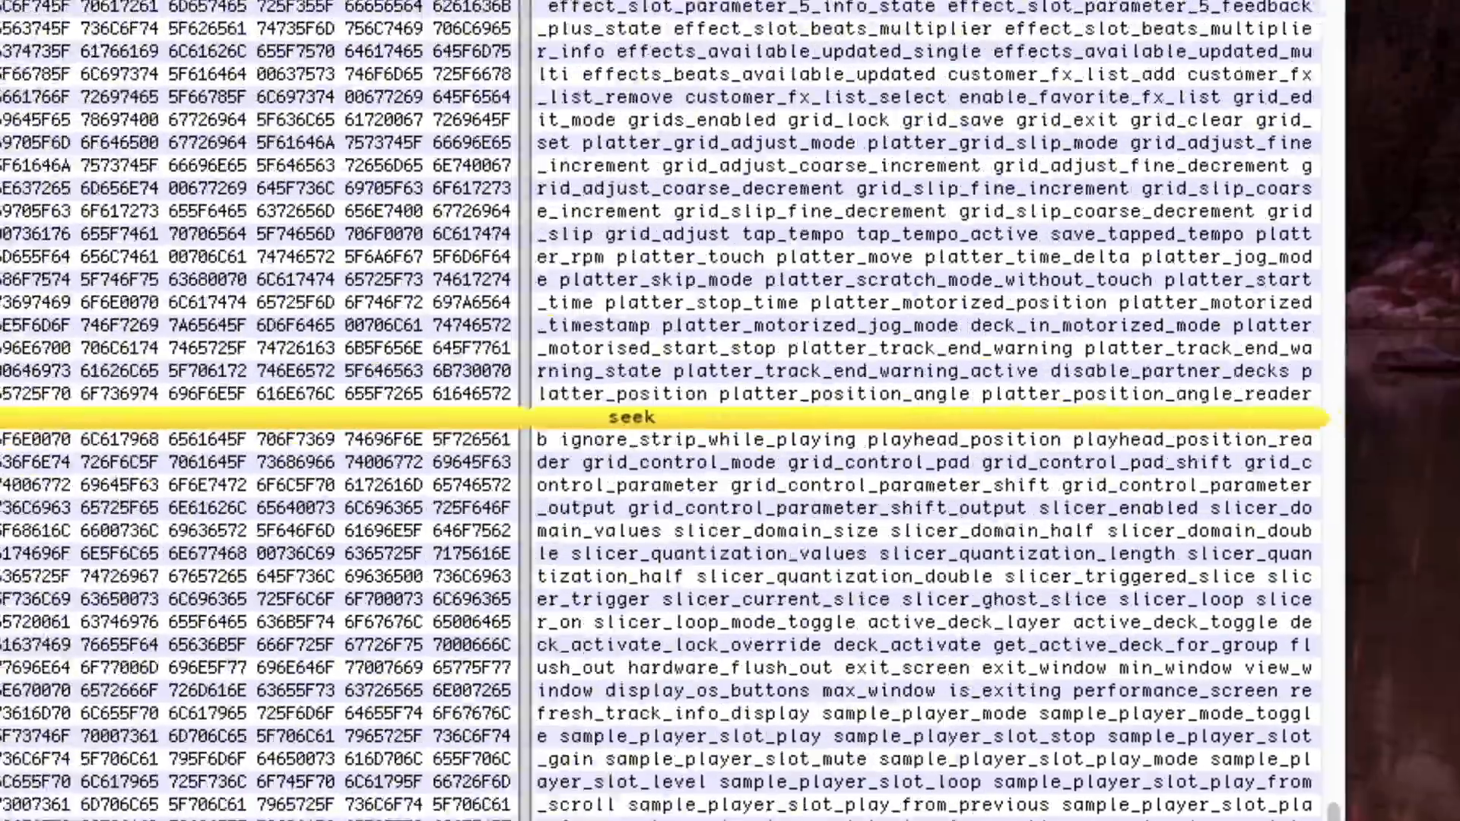
scroll(down, 3)
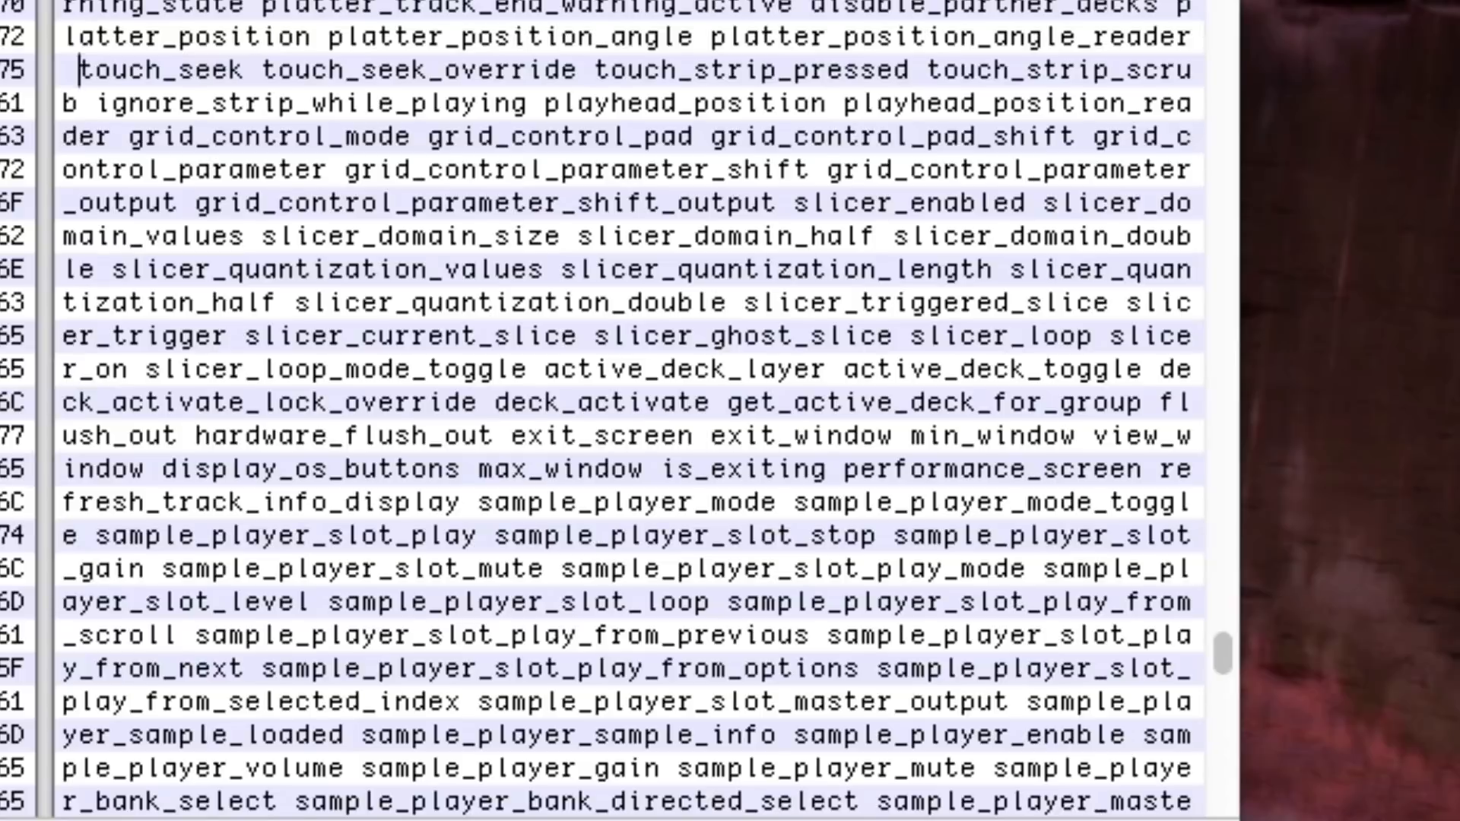
double_click(141, 72)
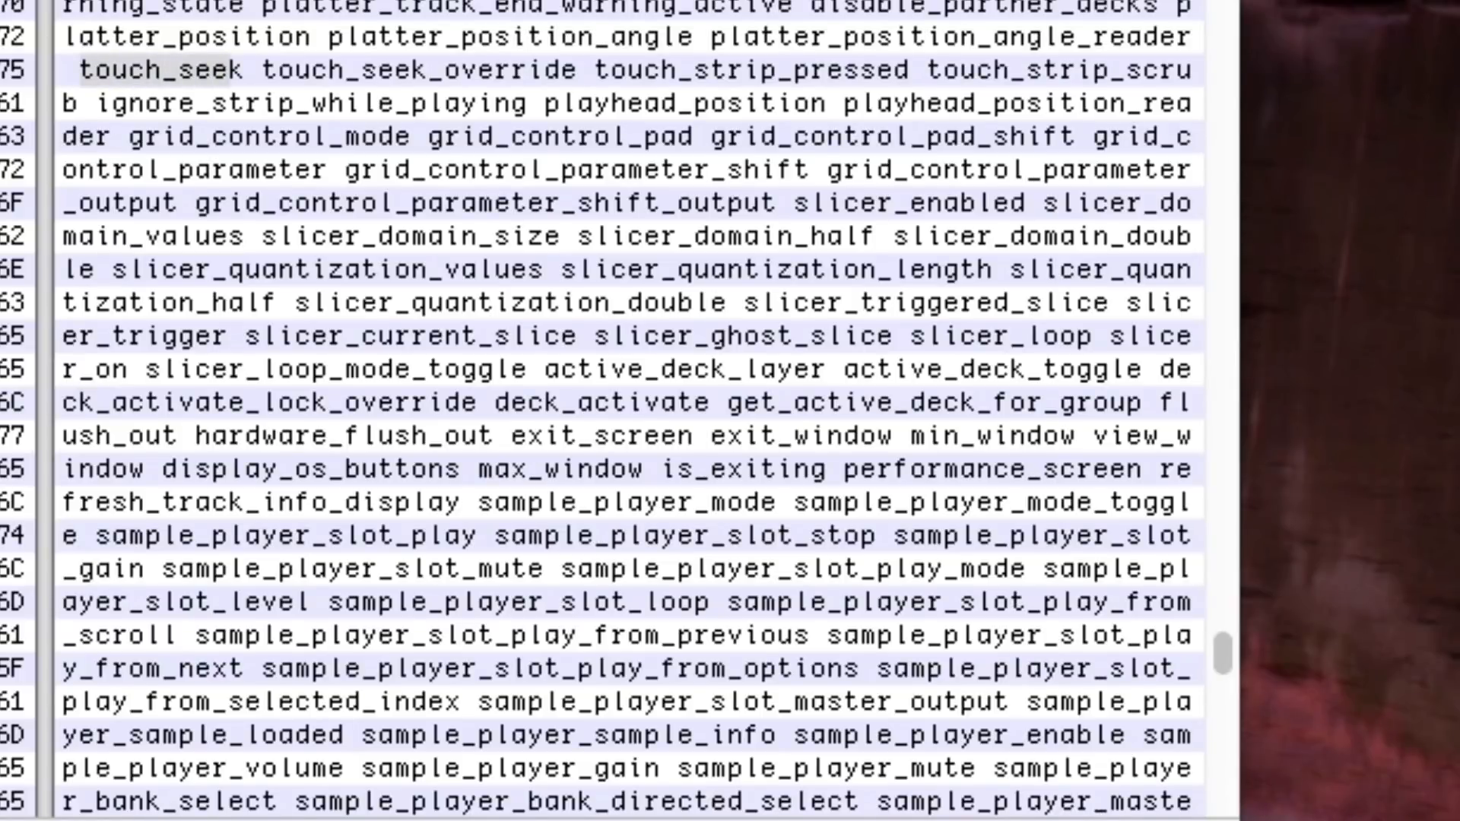